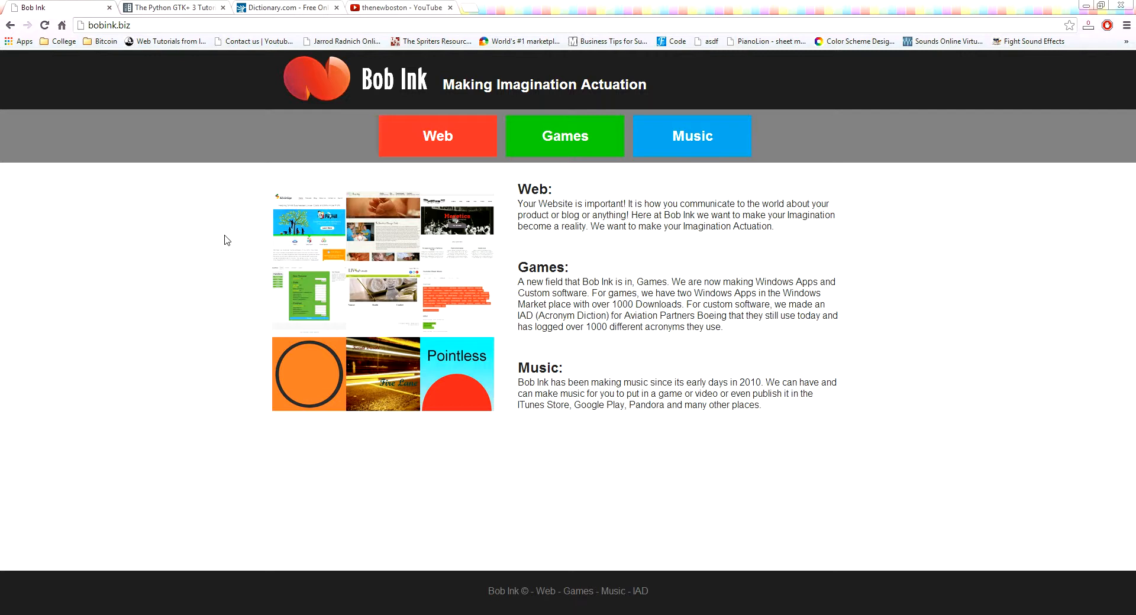
pyautogui.moveTo(321, 595)
pyautogui.write('gfdsgfds')
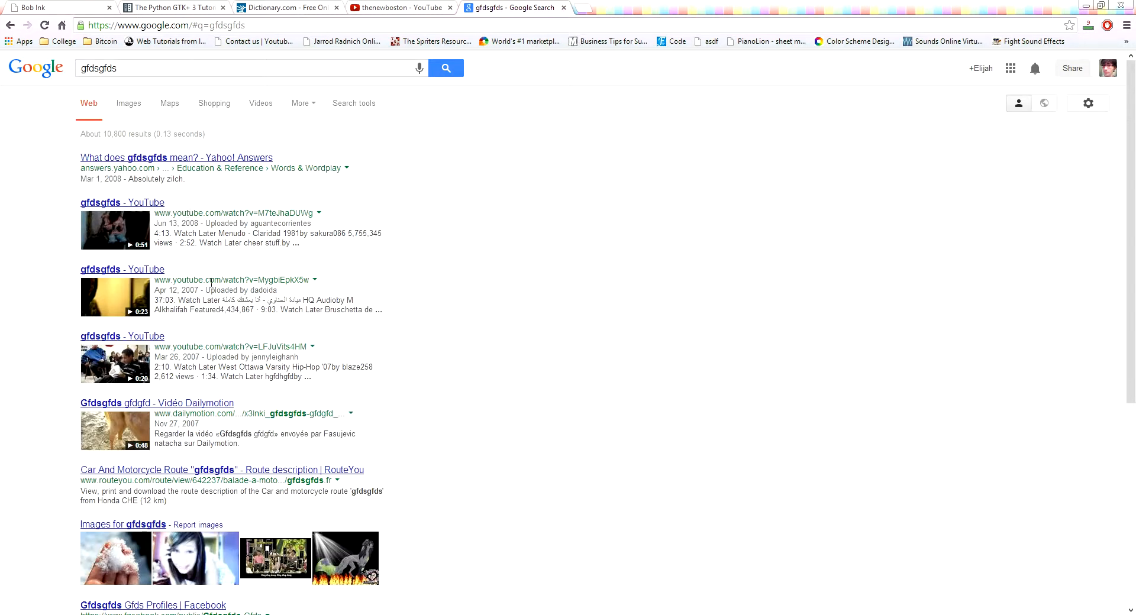
# - Close the Google search results tab and switch to the Python GTK+ 3 Tutorial page
pyautogui.scroll(-3)
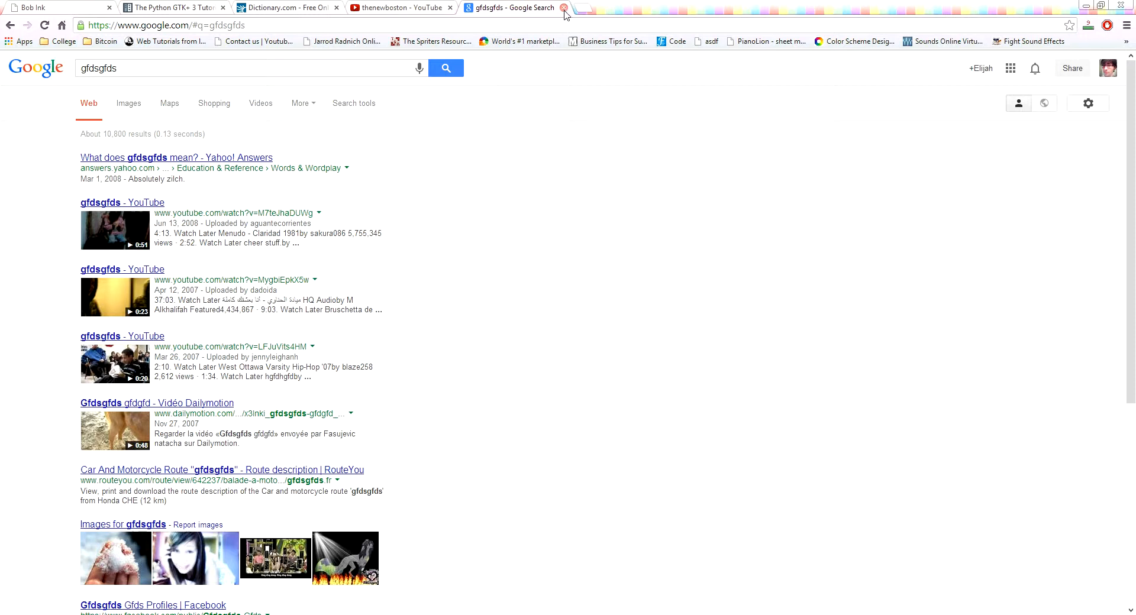
pyautogui.click(563, 9)
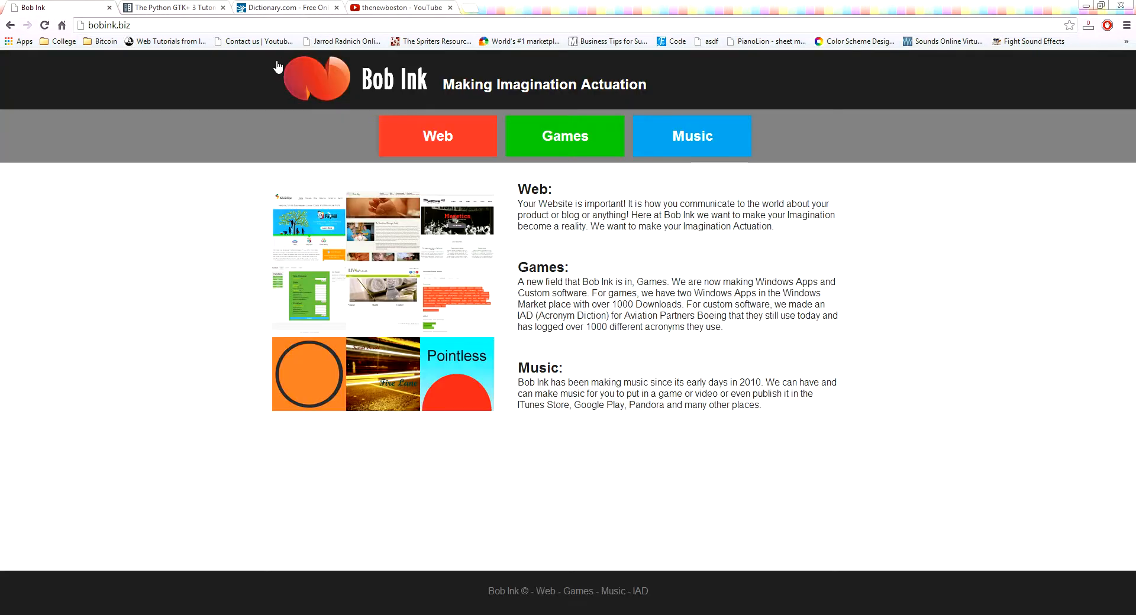
pyautogui.moveTo(149, 9)
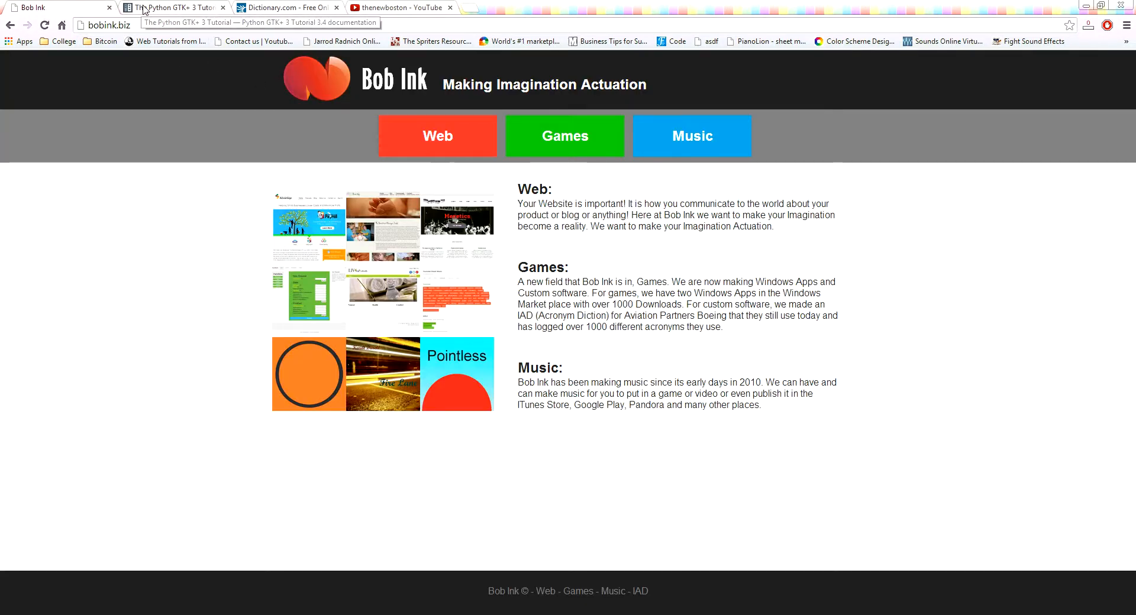
pyautogui.click(171, 7)
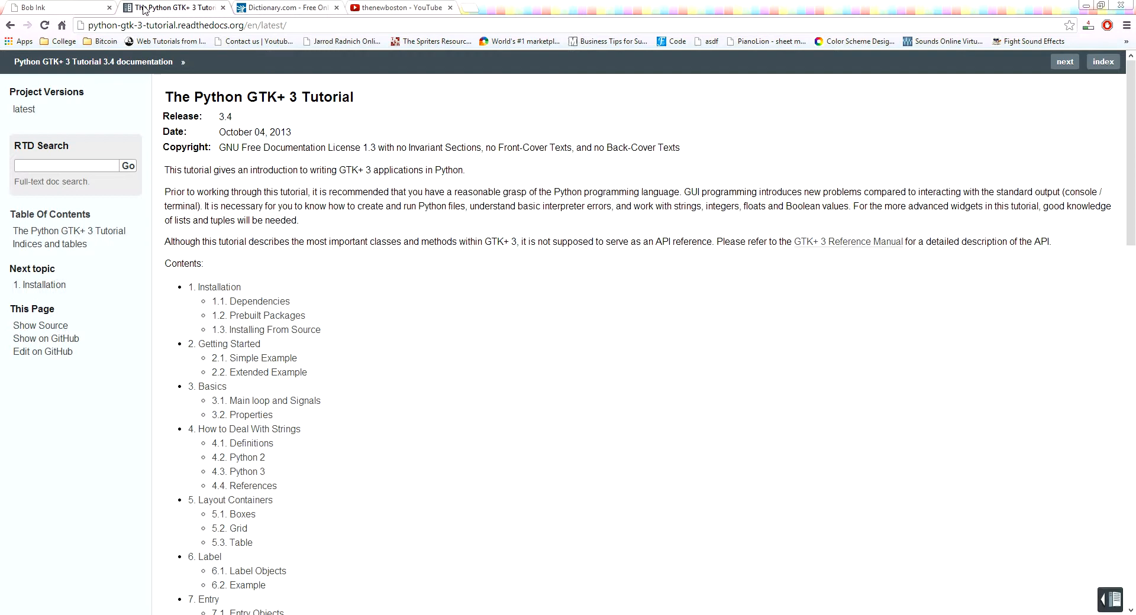
pyautogui.moveTo(190, 89)
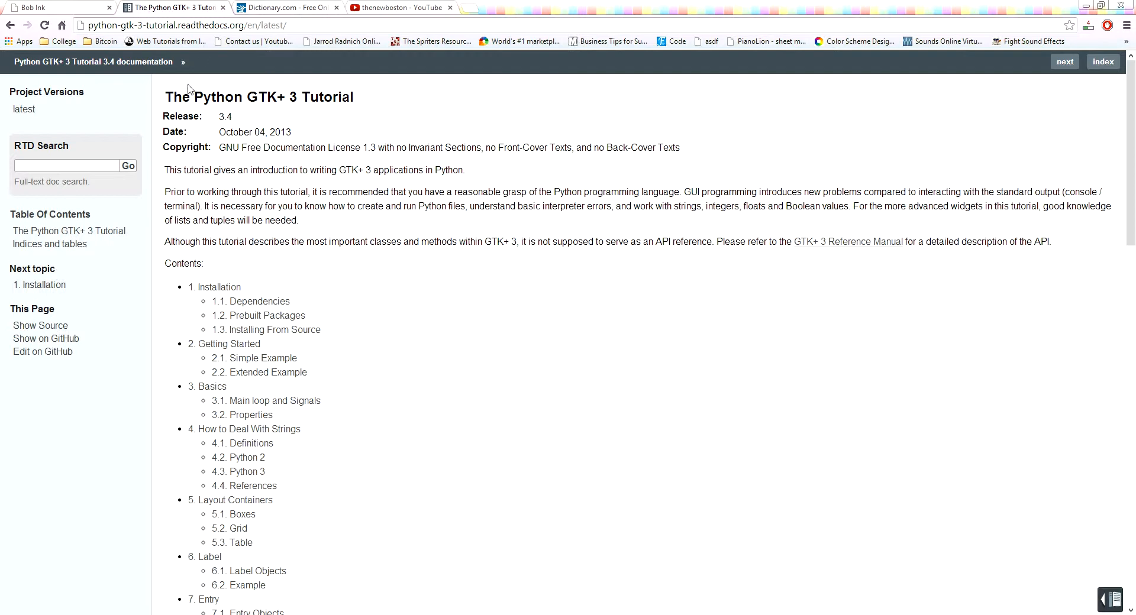
pyautogui.moveTo(350, 256)
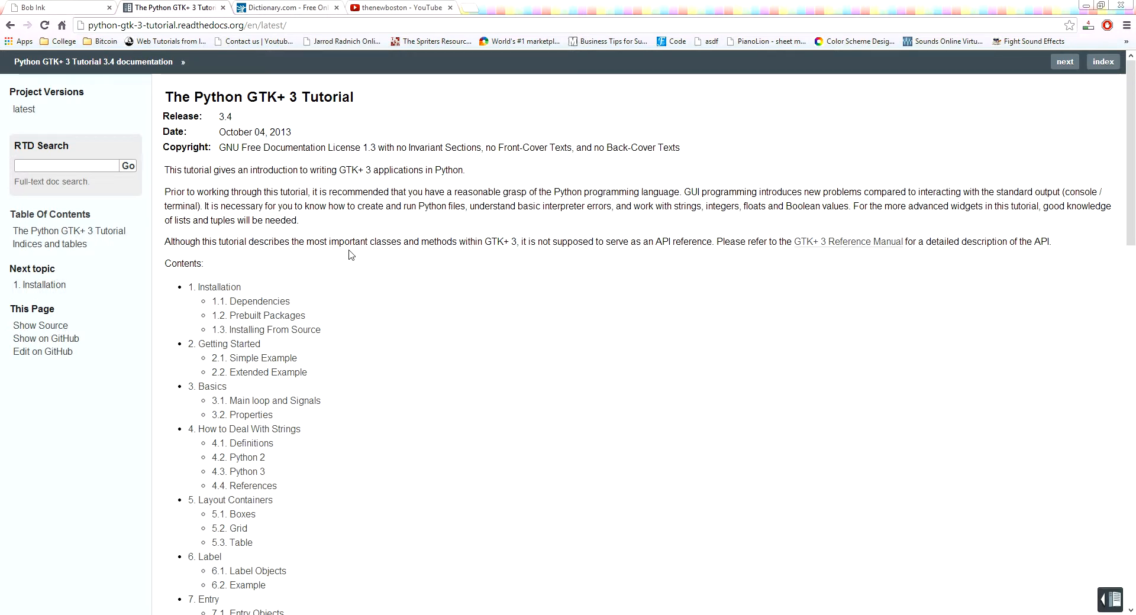
pyautogui.moveTo(345, 226)
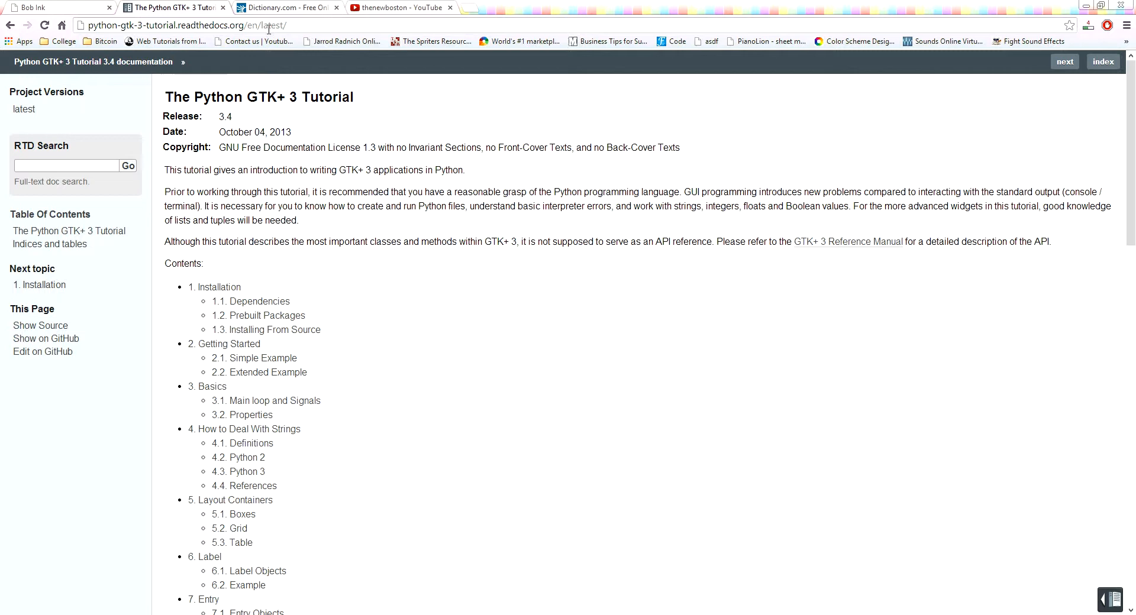
pyautogui.moveTo(343, 42)
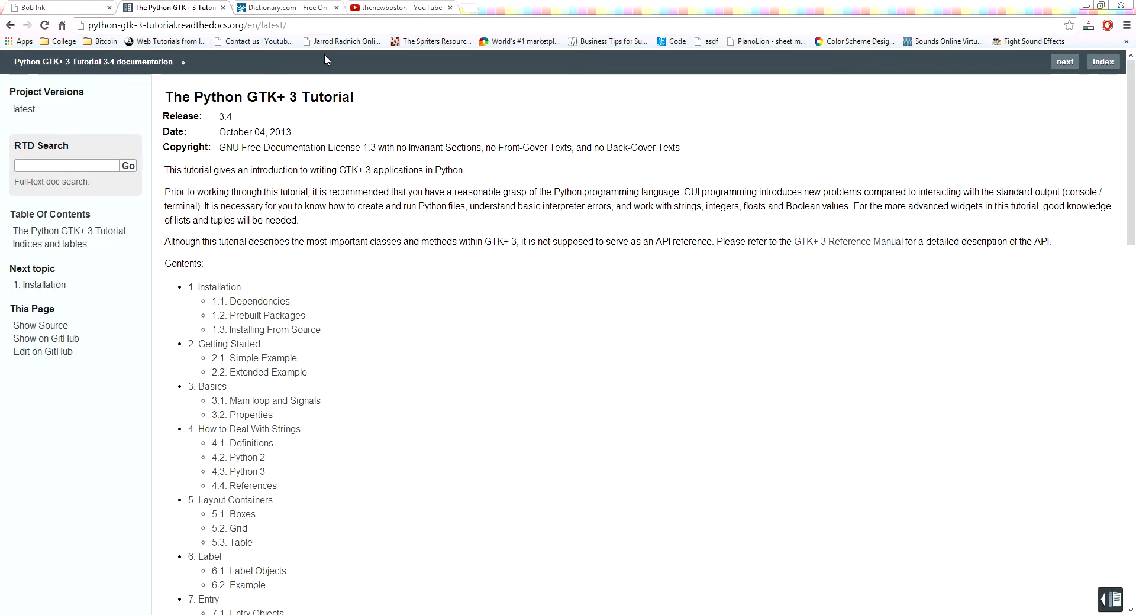
pyautogui.moveTo(310, 112)
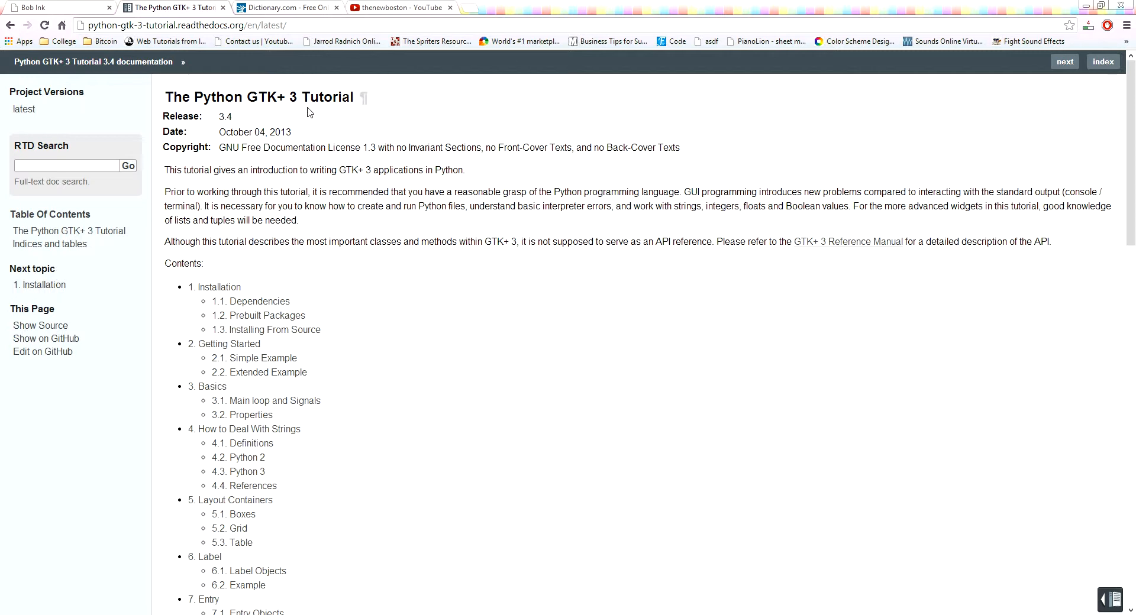
pyautogui.moveTo(382, 94)
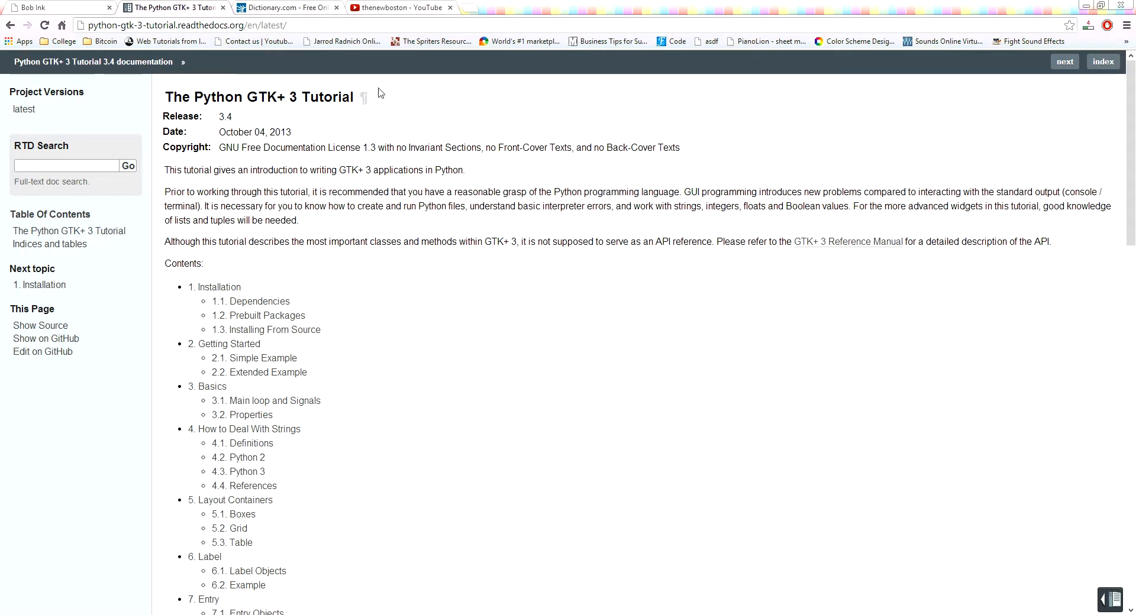
pyautogui.moveTo(366, 151)
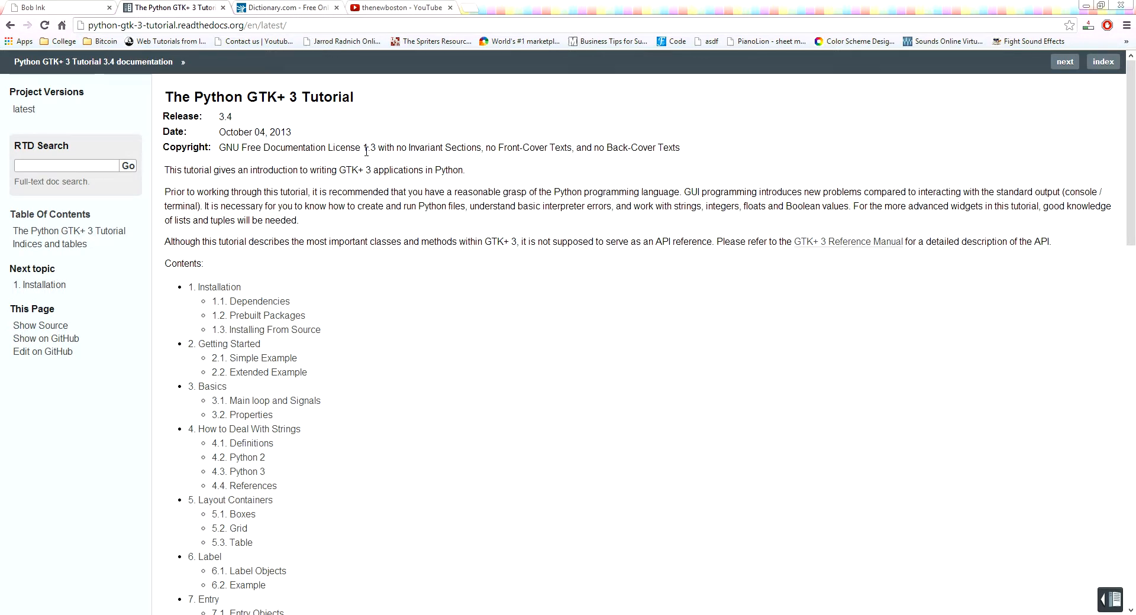
pyautogui.moveTo(355, 145)
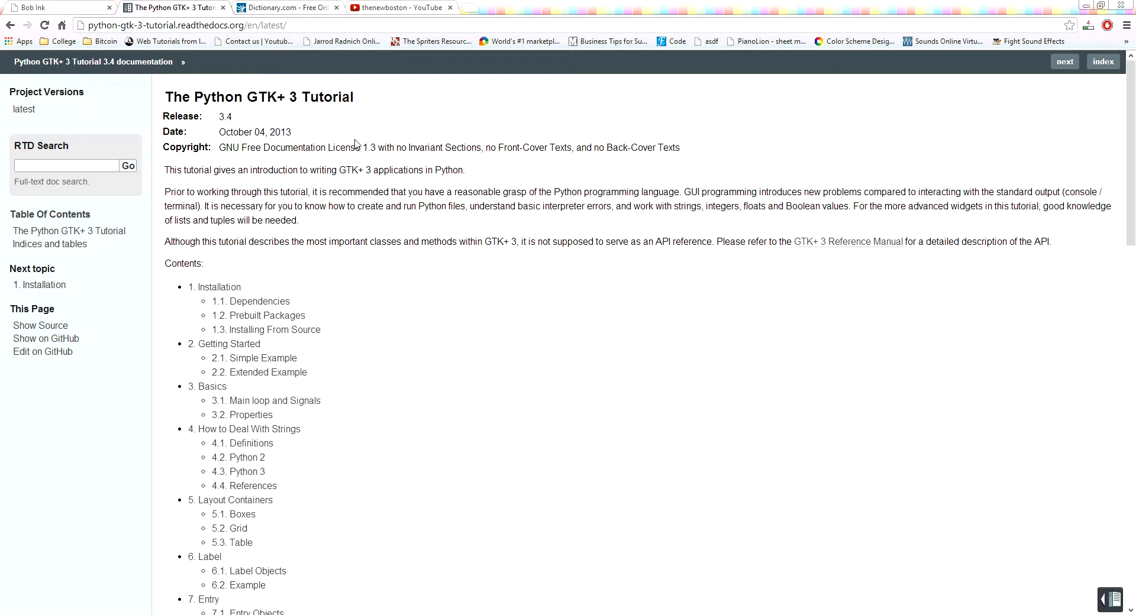
pyautogui.moveTo(377, 132)
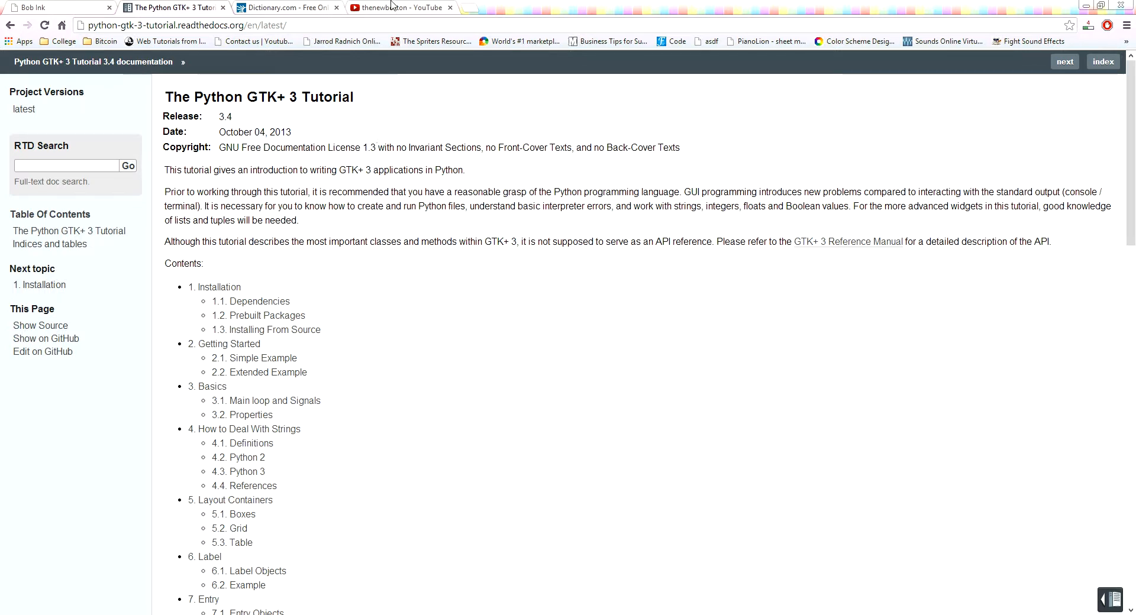
# - Go to the YouTube channel tab and show its Videos section
pyautogui.click(402, 8)
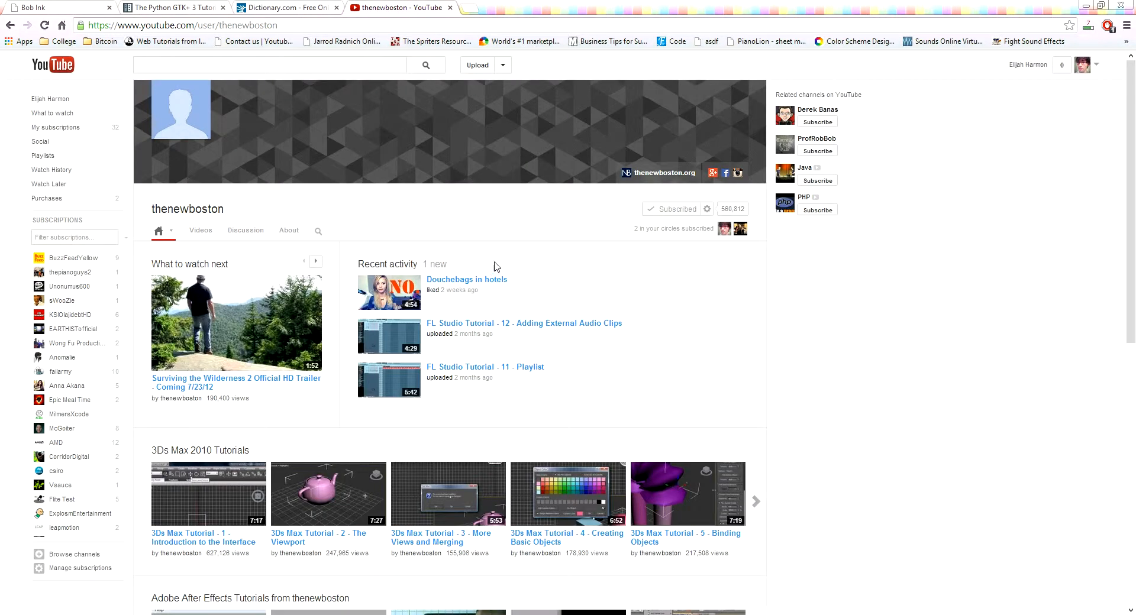
pyautogui.click(200, 231)
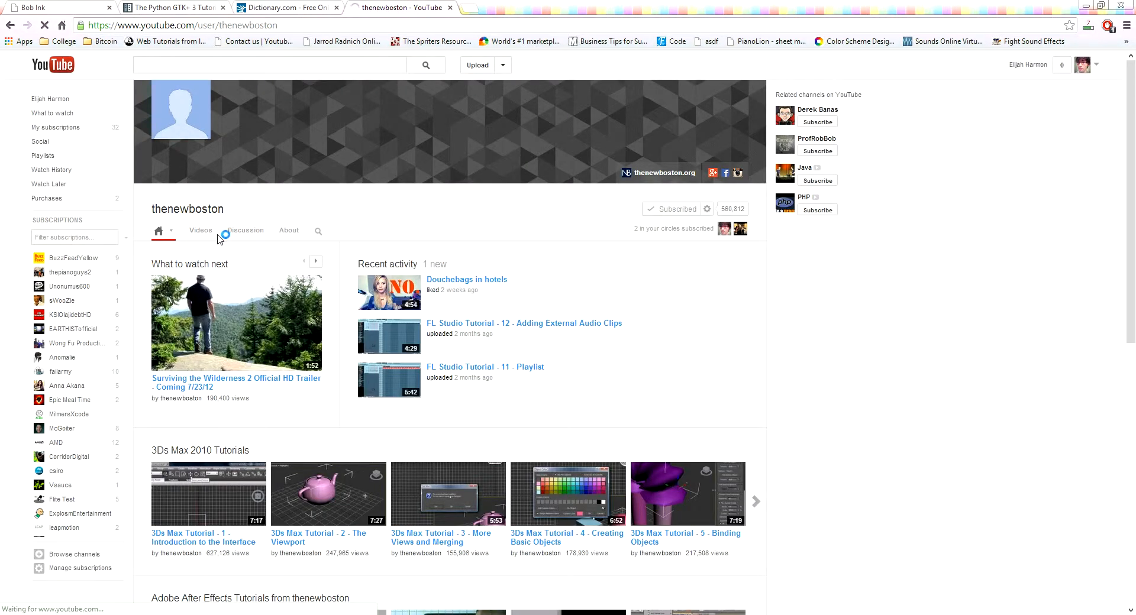
pyautogui.click(200, 231)
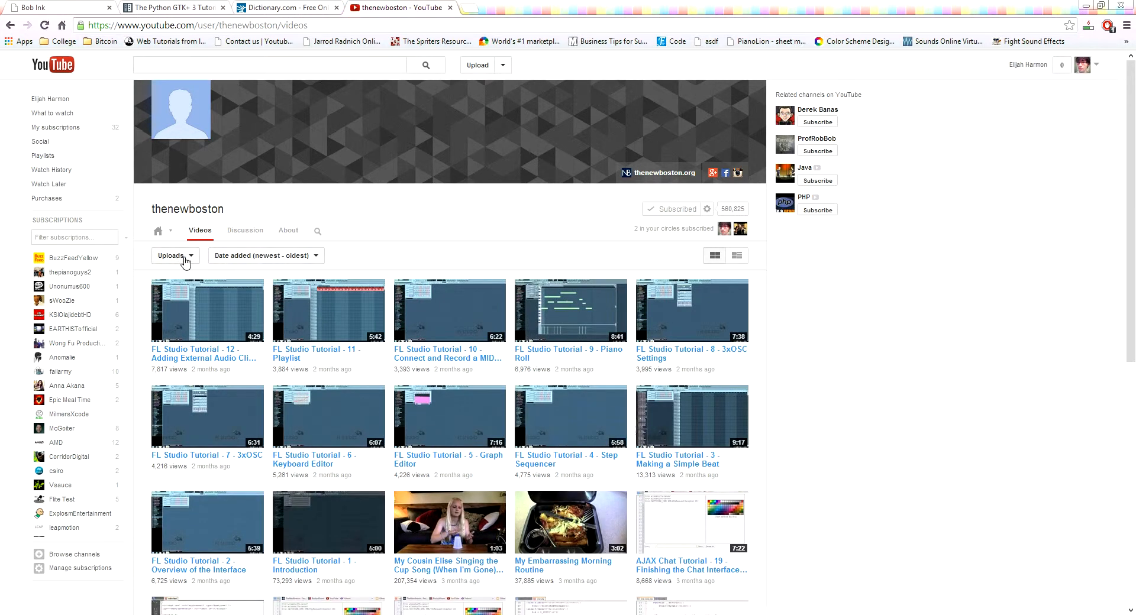
# - Switch the Videos listing from Uploads to Playlists and load more playlists
pyautogui.click(174, 255)
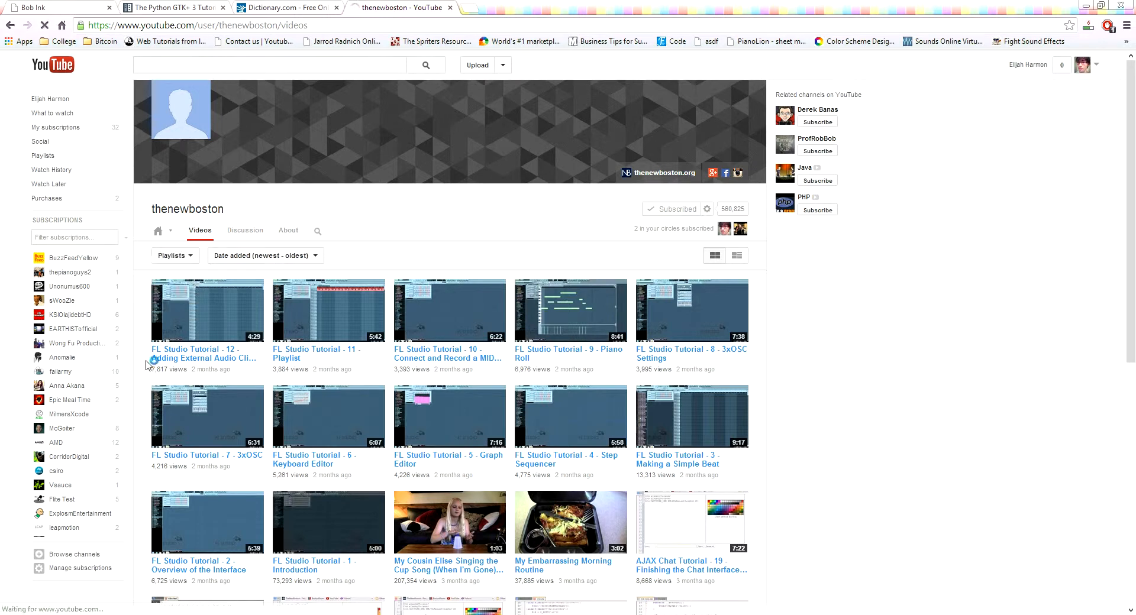
pyautogui.click(174, 255)
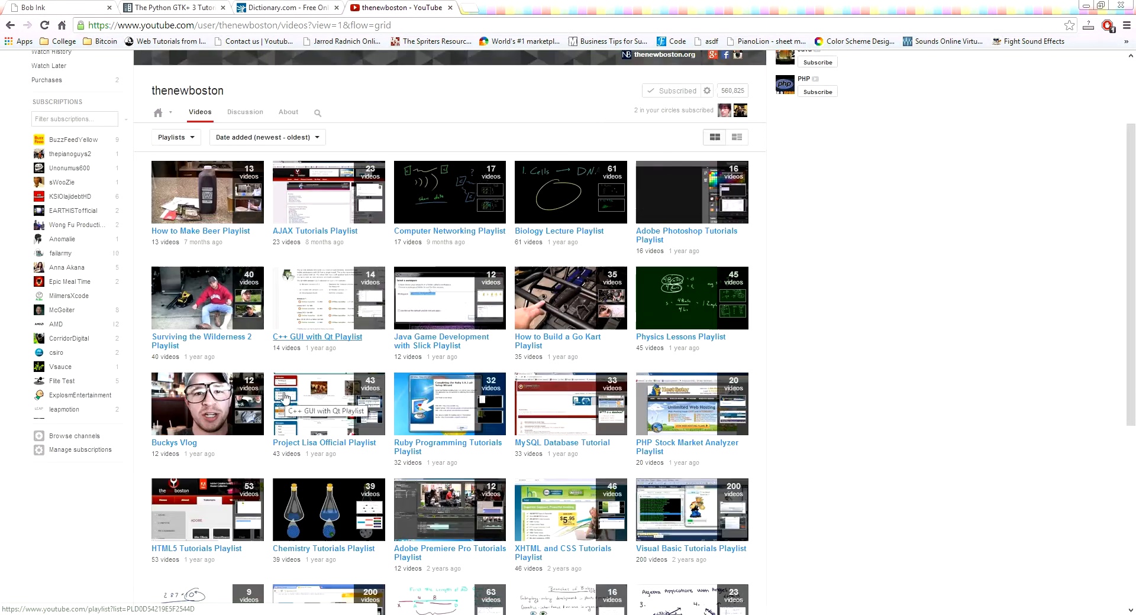
pyautogui.moveTo(253, 488)
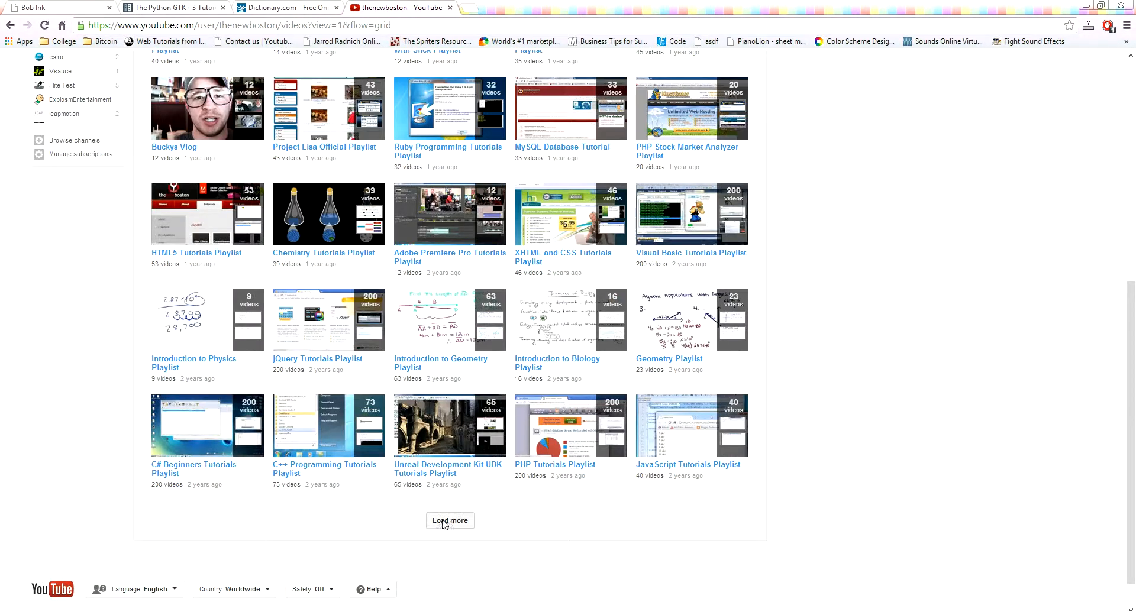
pyautogui.click(450, 521)
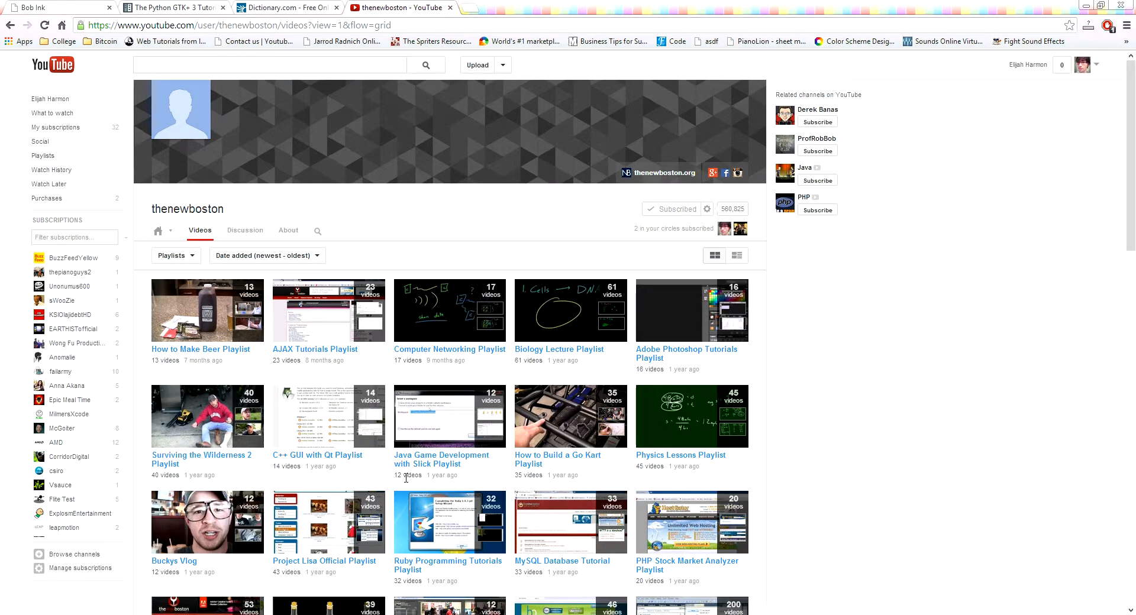
# - Return to the Python GTK+ 3 Tutorial page from the YouTube playlists
pyautogui.click(171, 8)
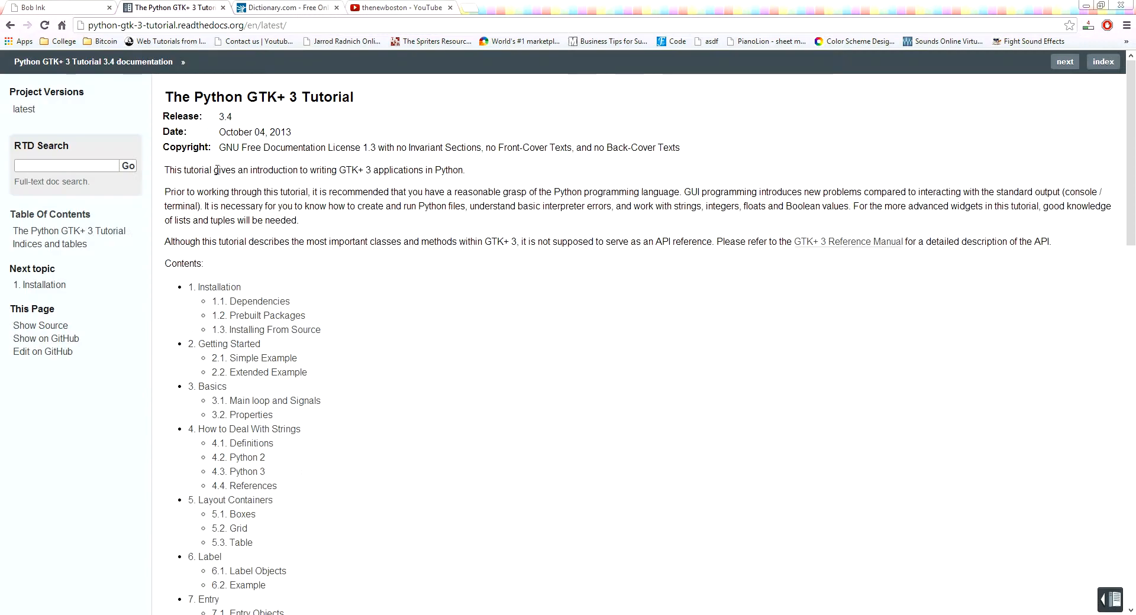
pyautogui.moveTo(384, 273)
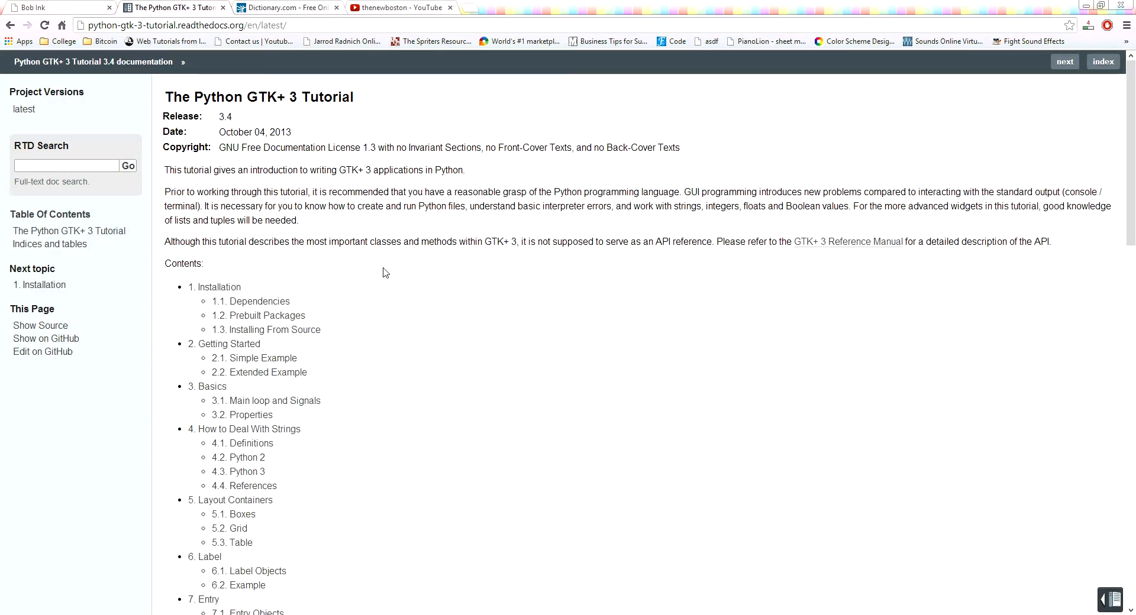
pyautogui.moveTo(271, 371)
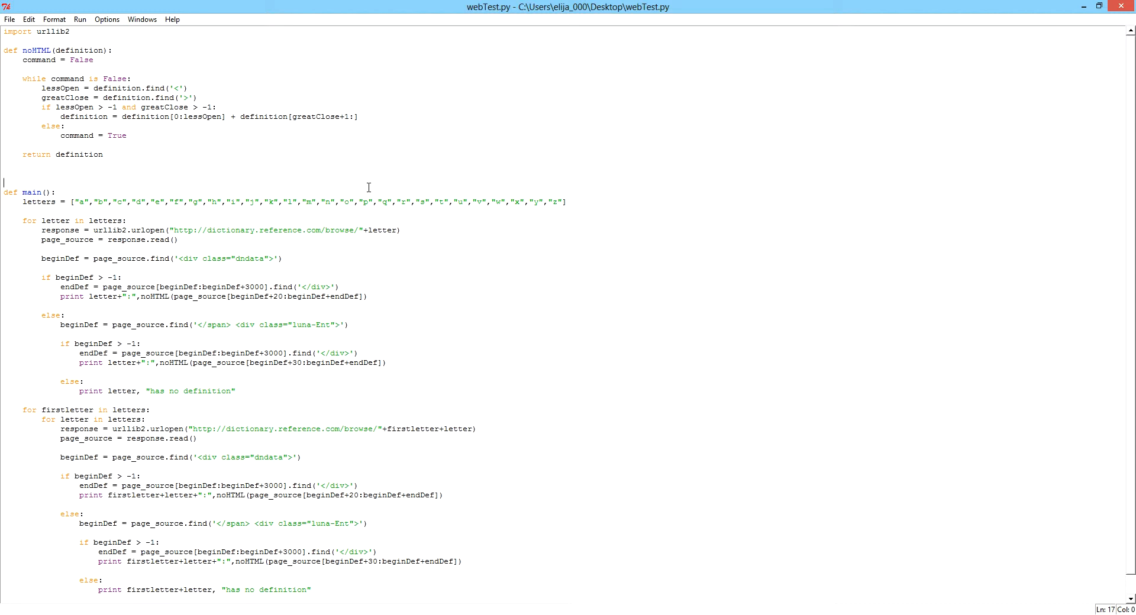
# - Run the webTest.py dictionary crawler script with F5
pyautogui.click(203, 107)
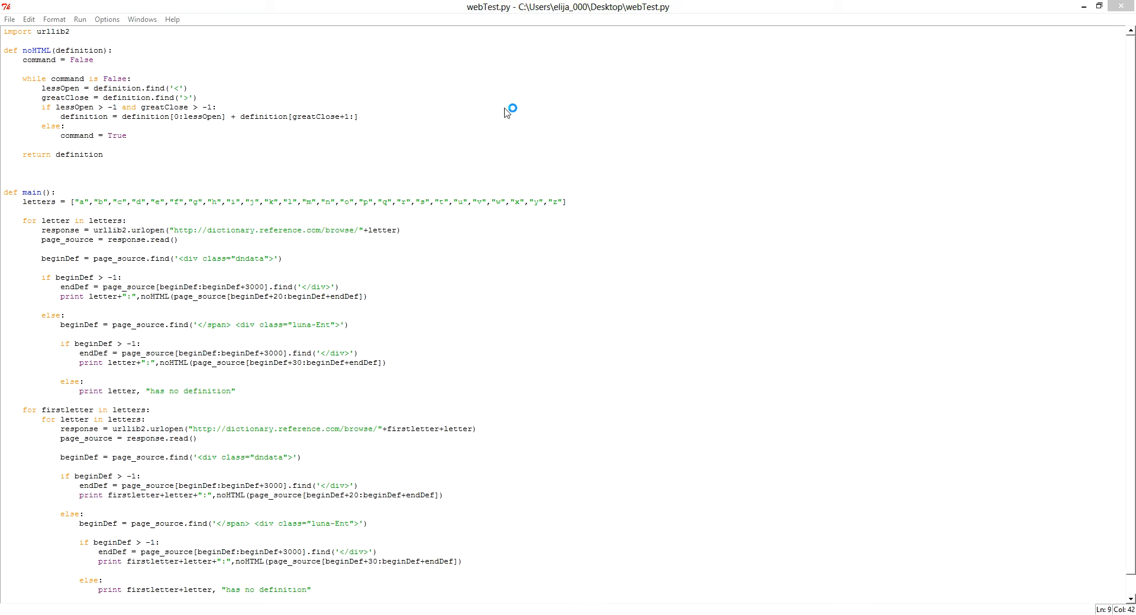
pyautogui.press('F5')
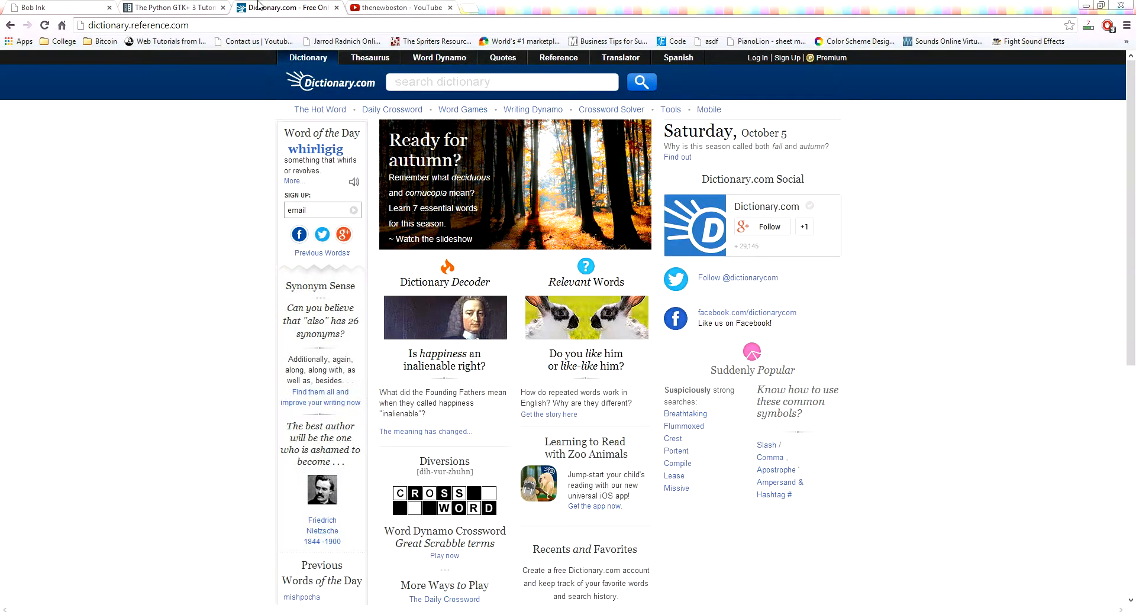
pyautogui.moveTo(190, 202)
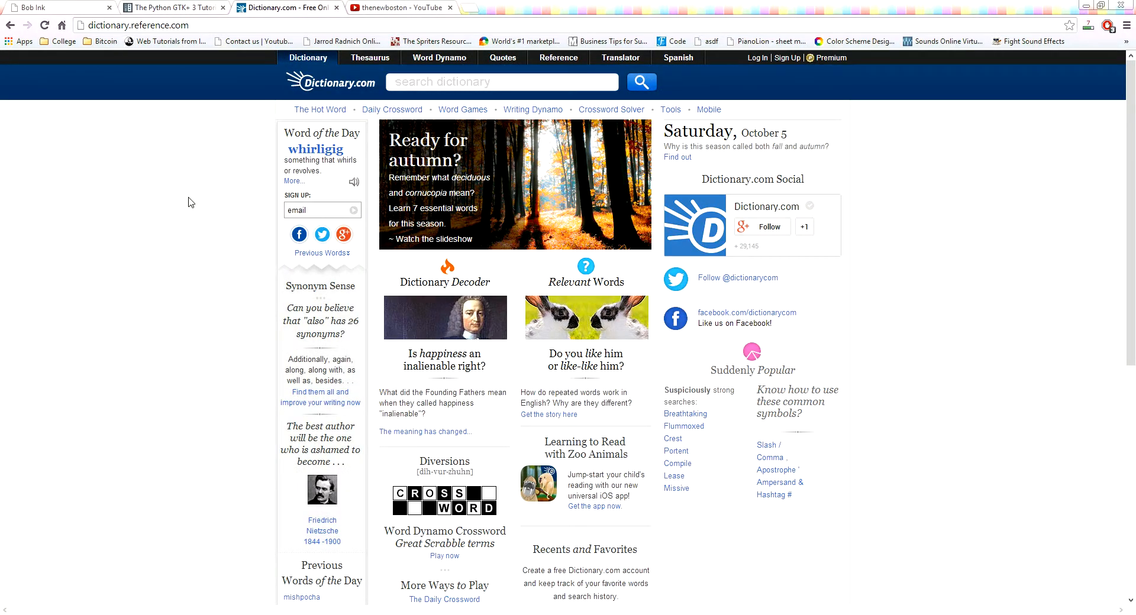
pyautogui.click(502, 82)
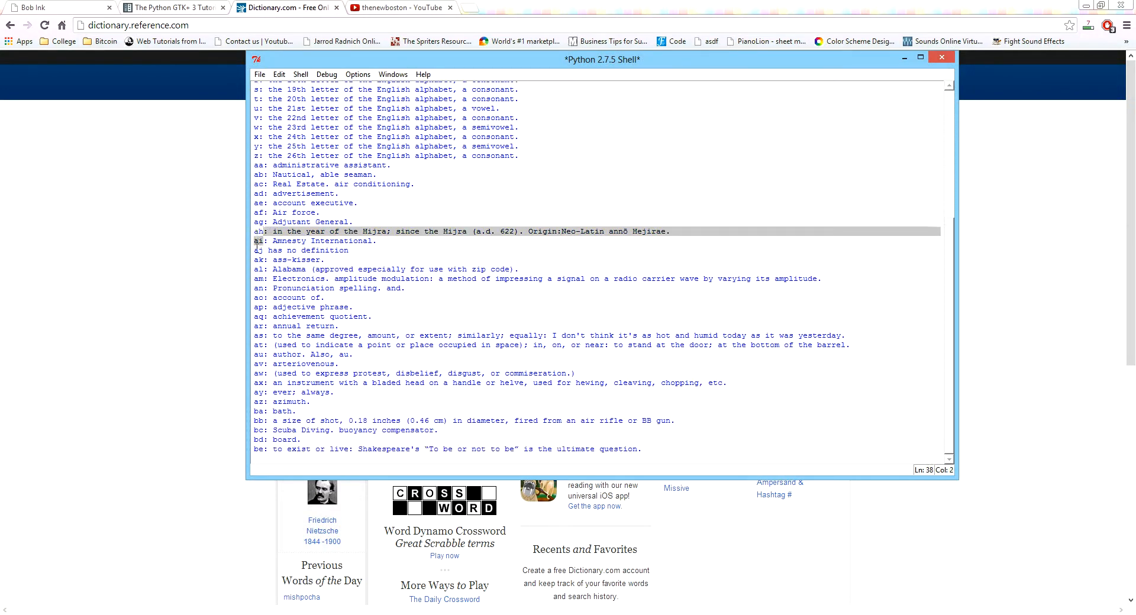
# - Scroll down the Python Shell to follow the printed two-letter definitions through g and h up to ho
pyautogui.scroll(-3)
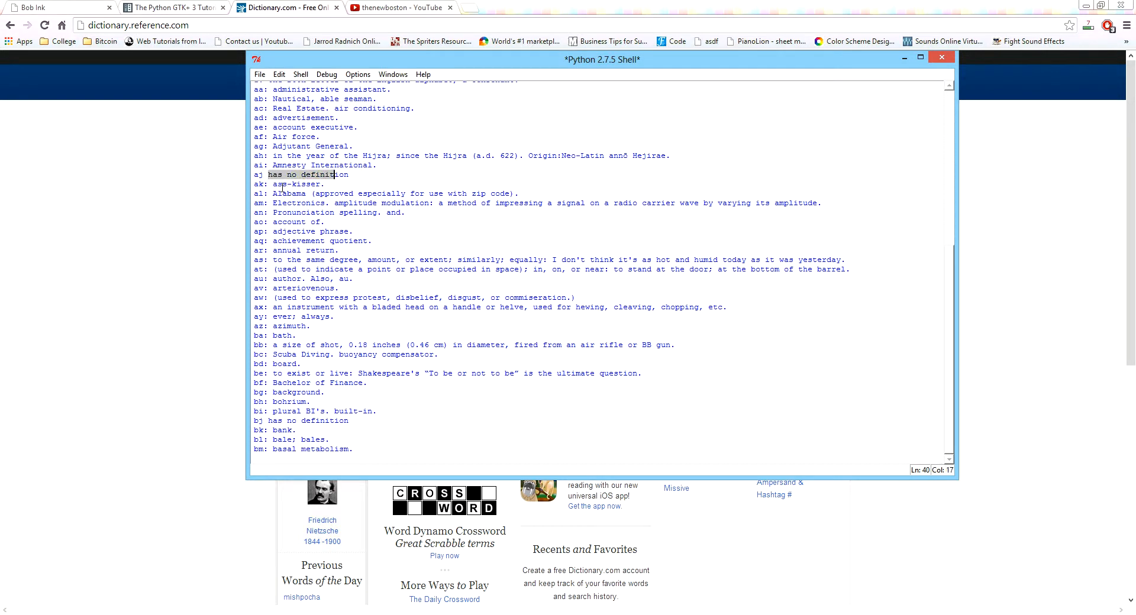
pyautogui.scroll(-3)
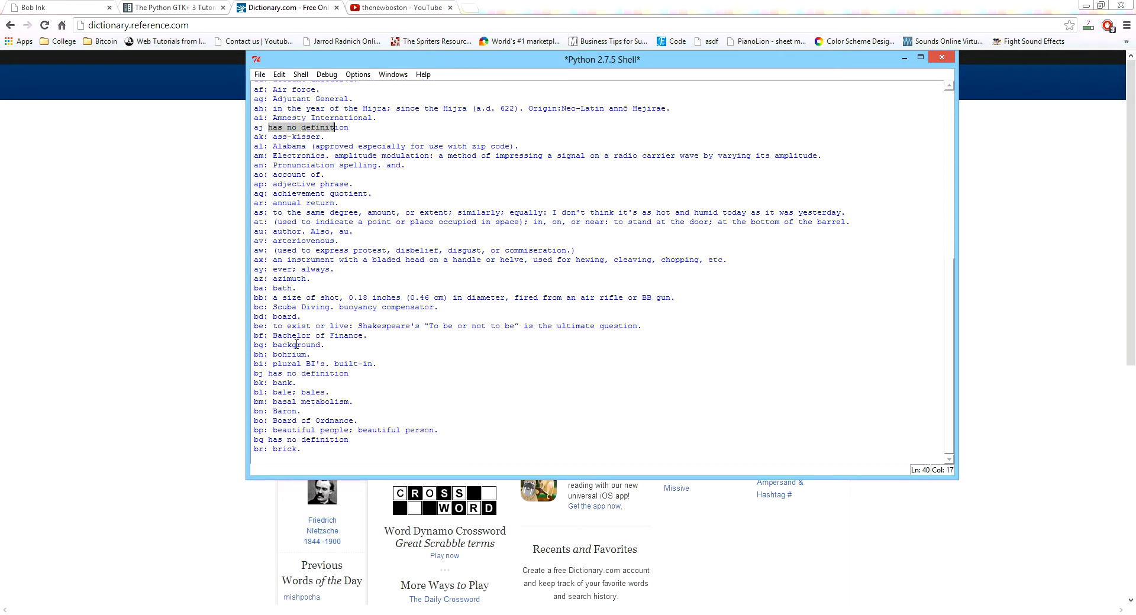
pyautogui.scroll(-3)
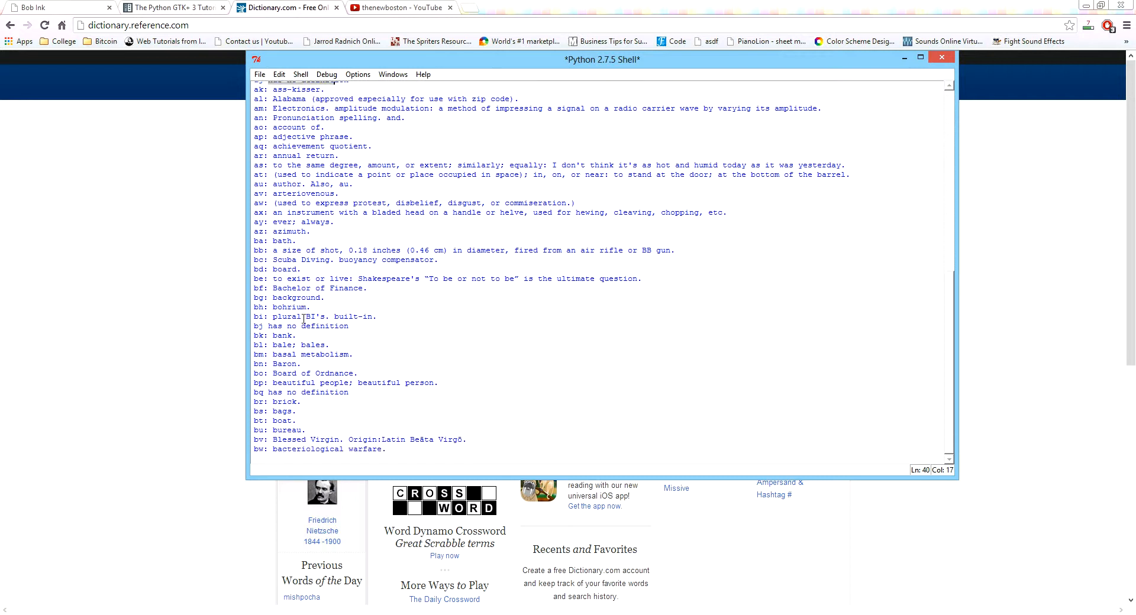
pyautogui.scroll(-3)
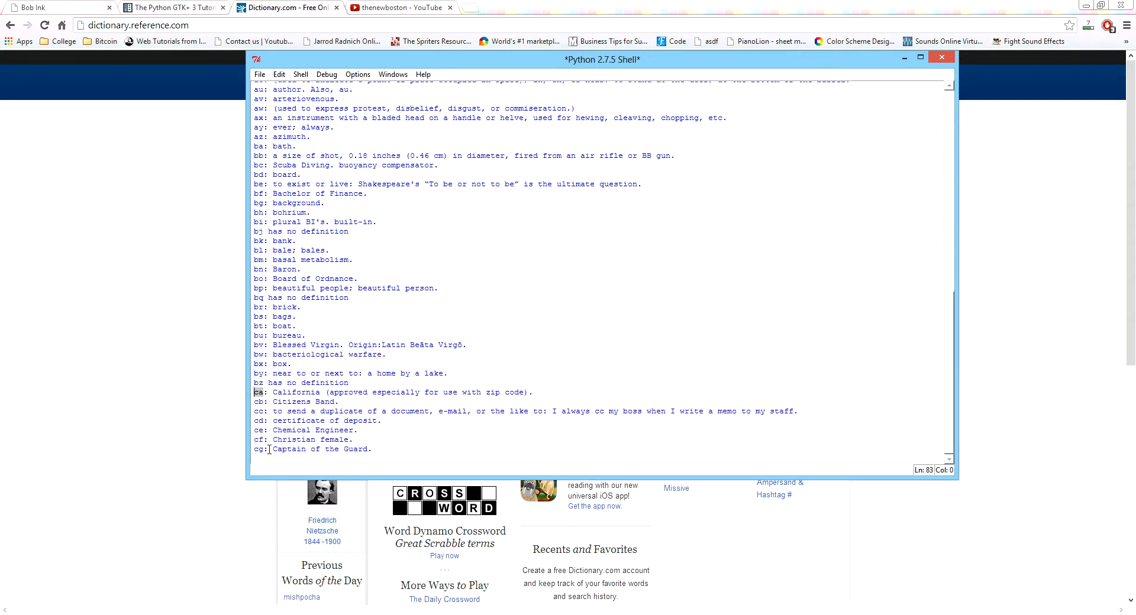
pyautogui.scroll(-3)
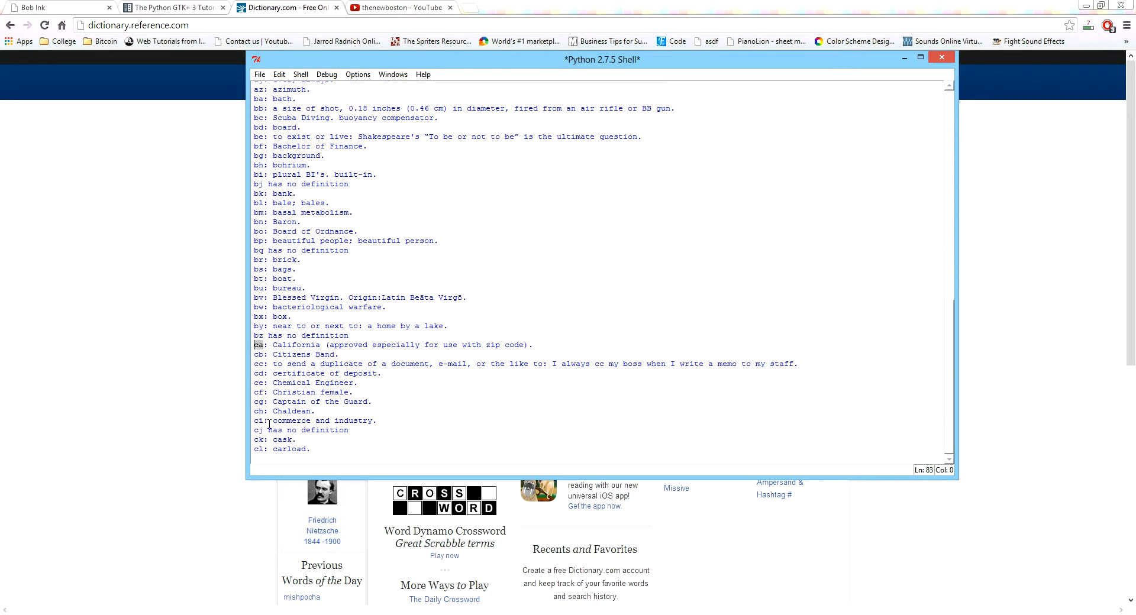
pyautogui.scroll(-3)
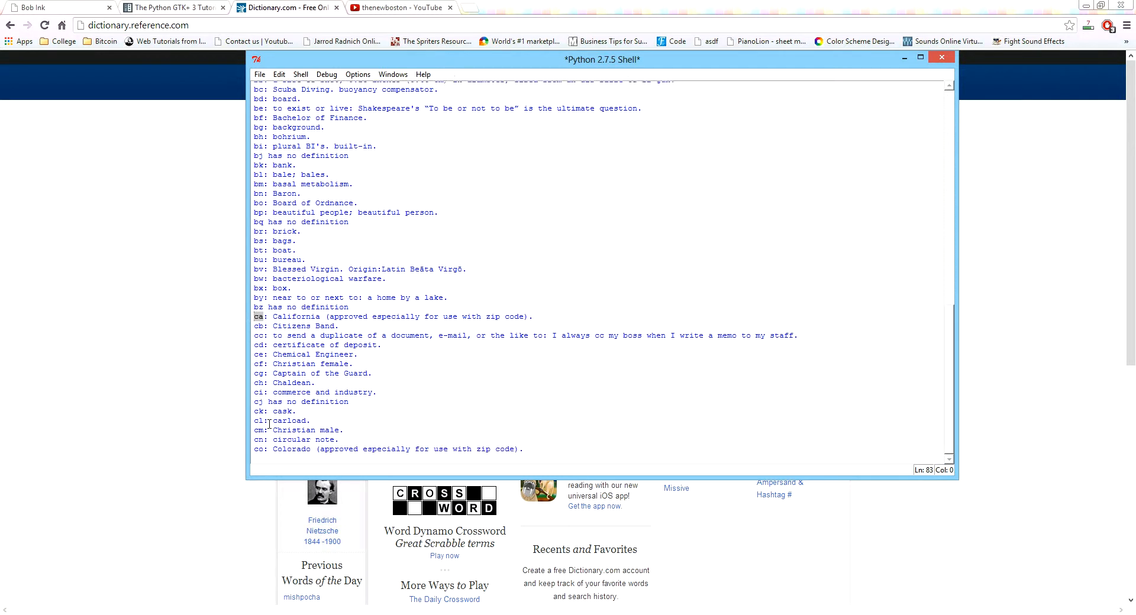
pyautogui.scroll(-3)
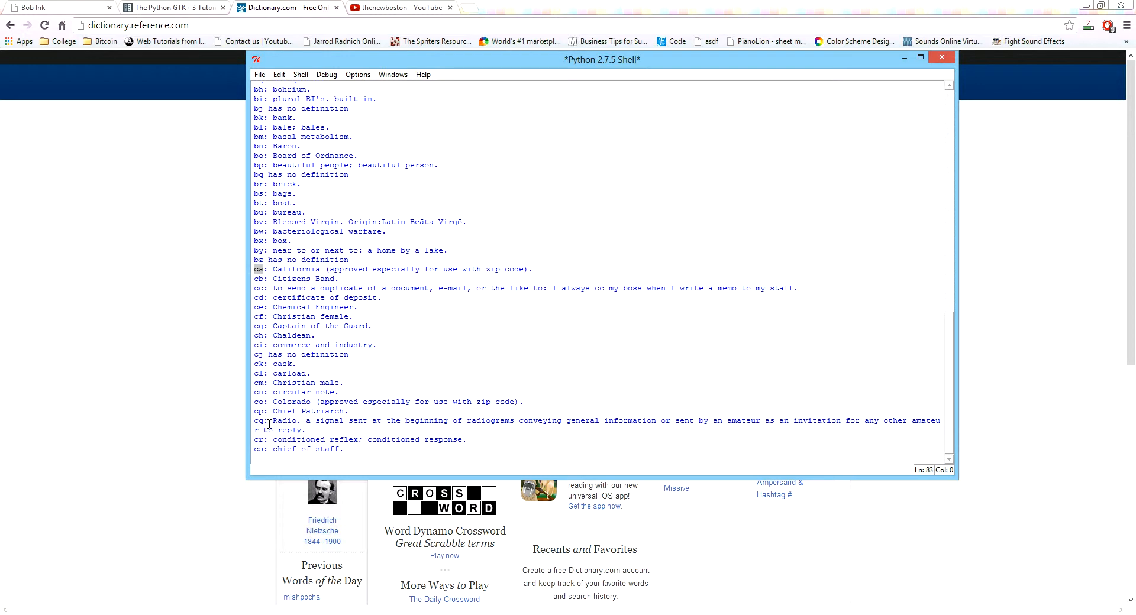
pyautogui.scroll(-3)
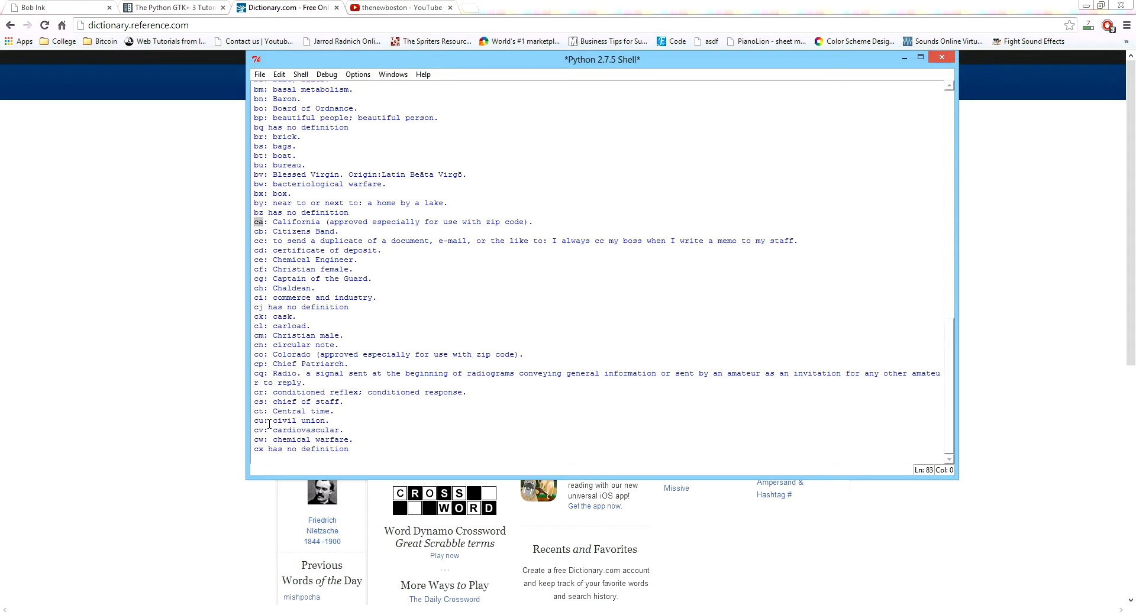
pyautogui.scroll(-3)
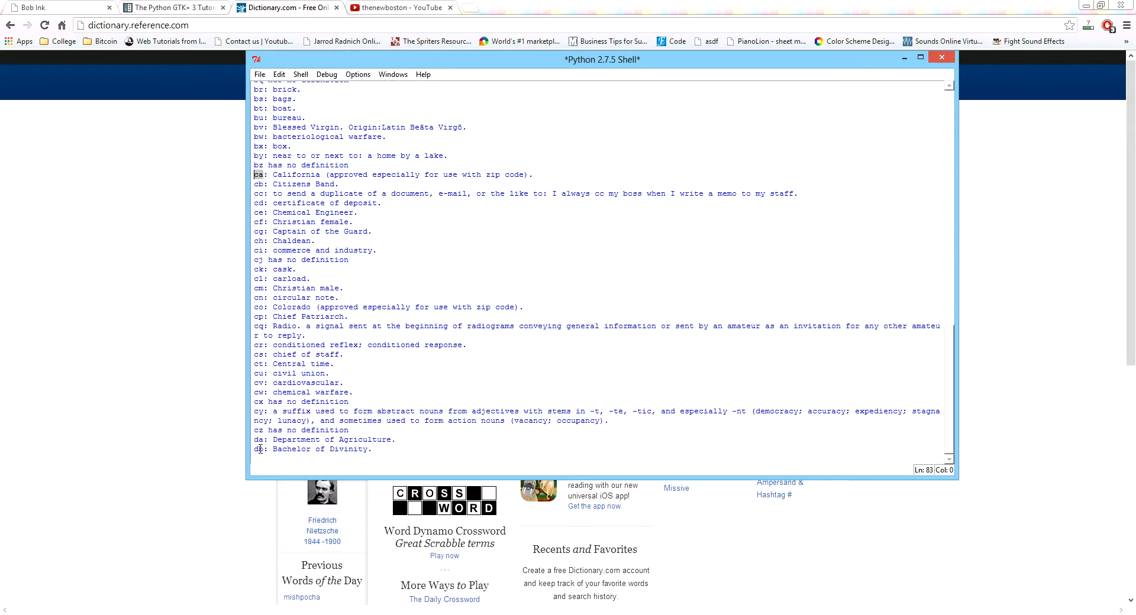
pyautogui.scroll(-3)
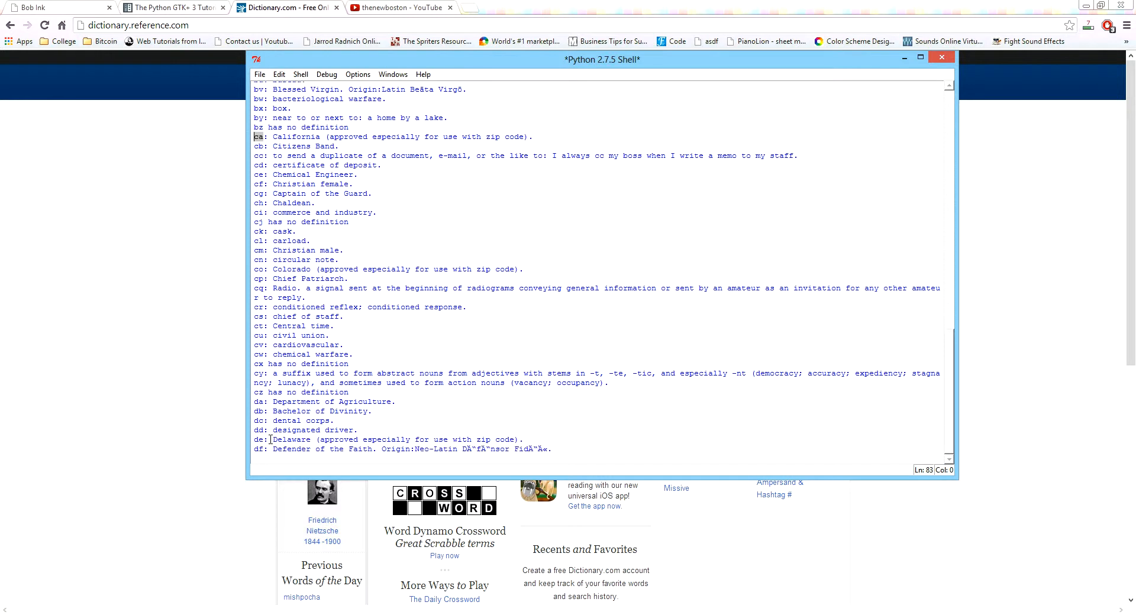
pyautogui.scroll(-3)
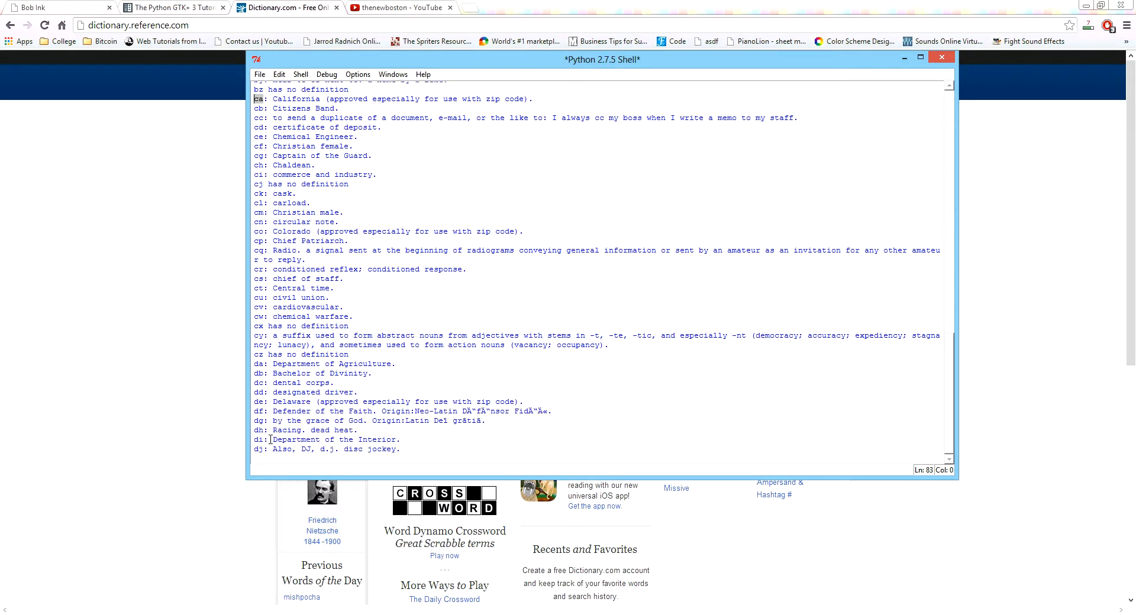
pyautogui.scroll(-3)
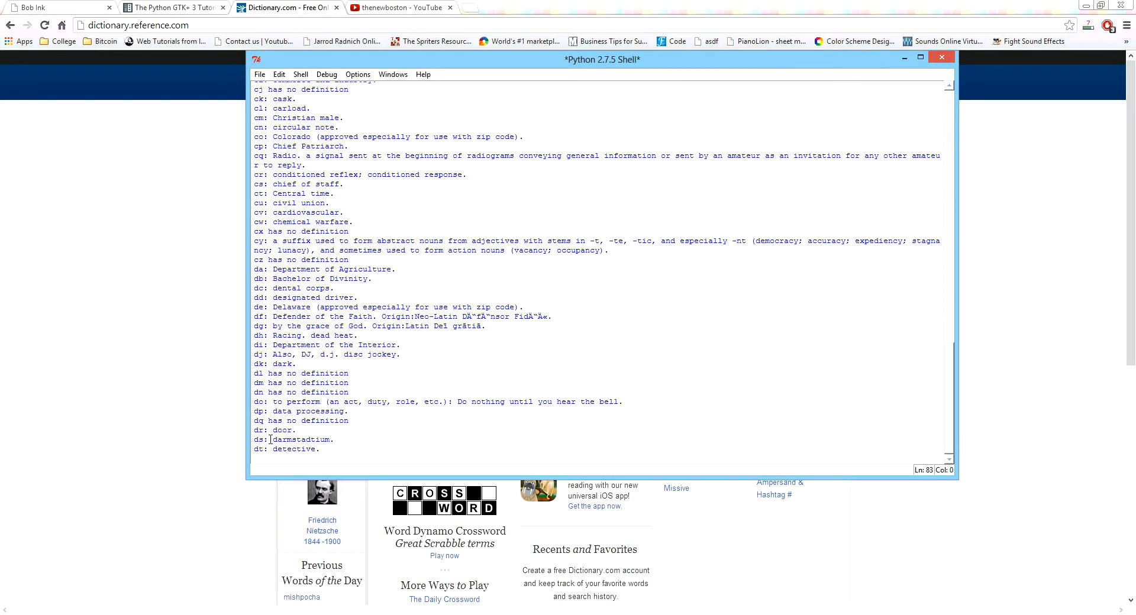
pyautogui.scroll(-3)
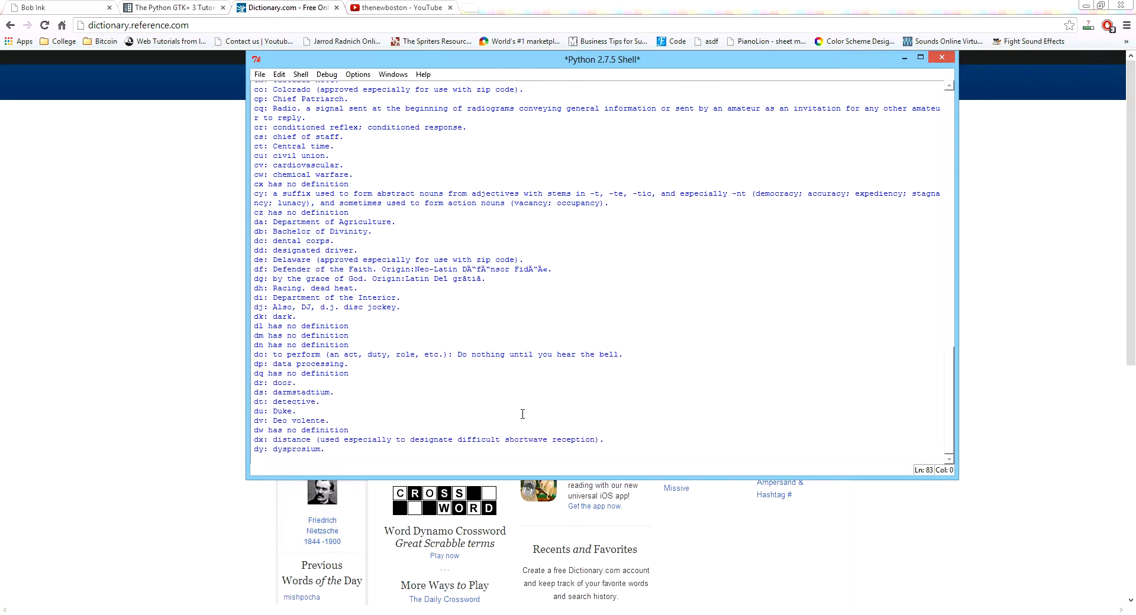
pyautogui.scroll(-3)
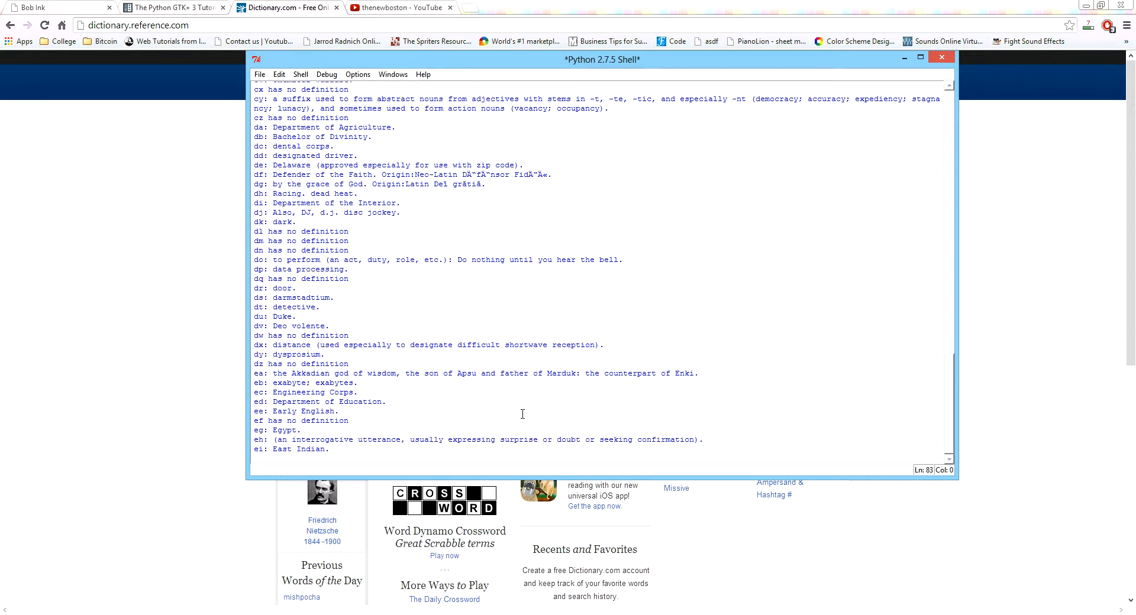
pyautogui.scroll(-3)
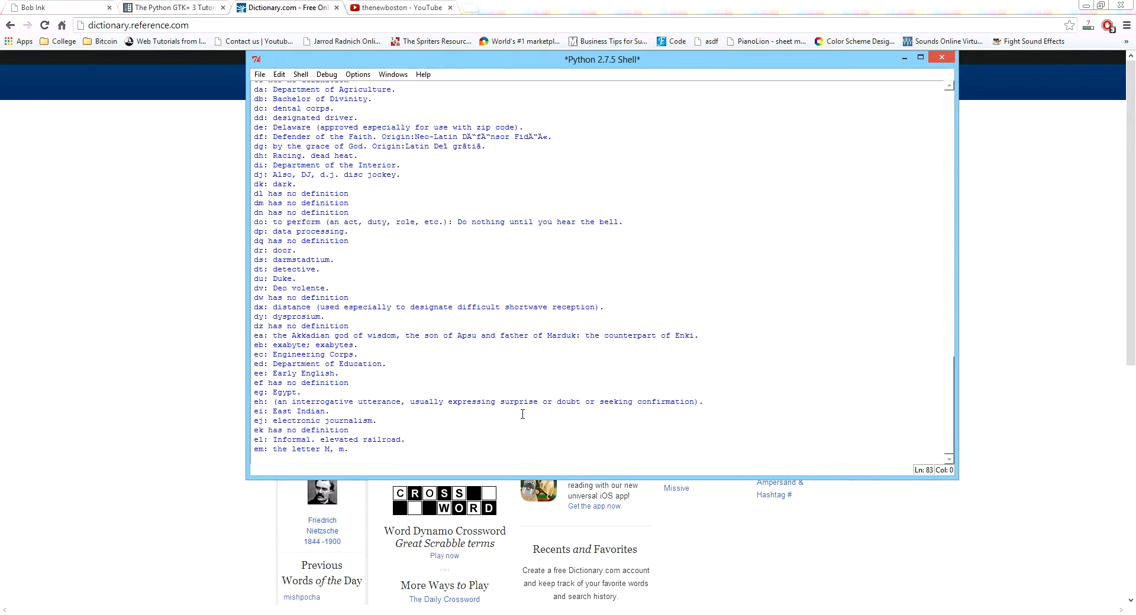
pyautogui.scroll(-3)
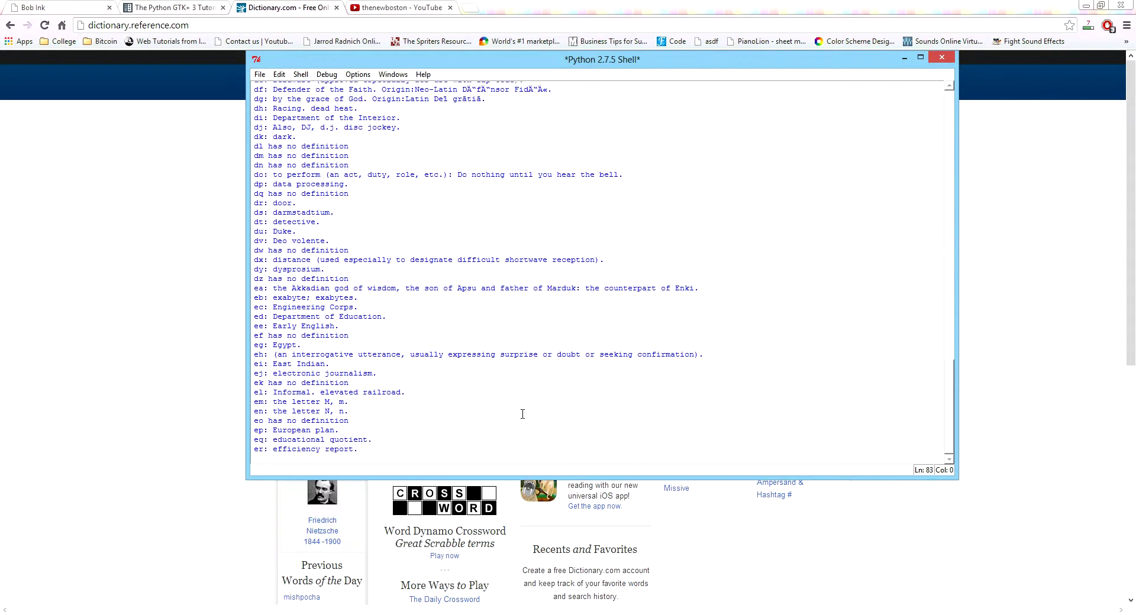
pyautogui.scroll(-3)
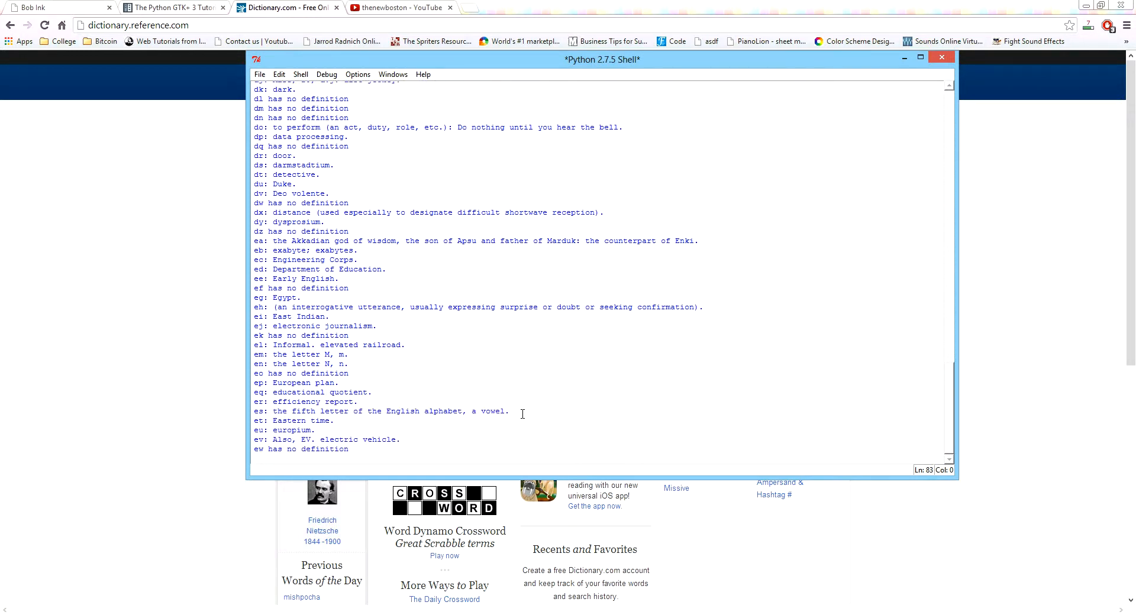
pyautogui.scroll(-3)
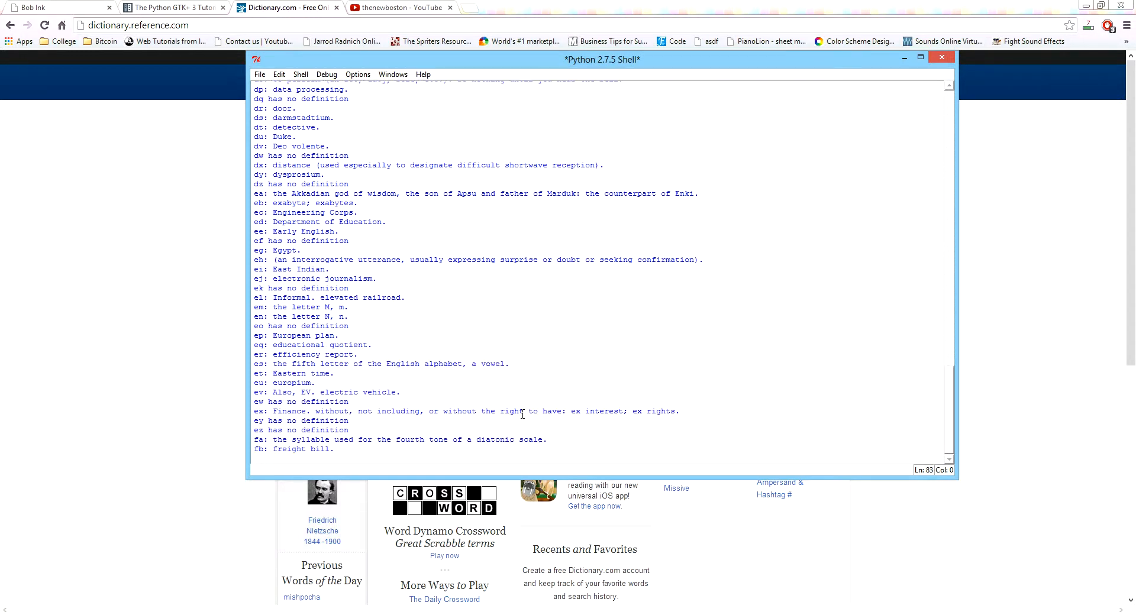
pyautogui.scroll(-3)
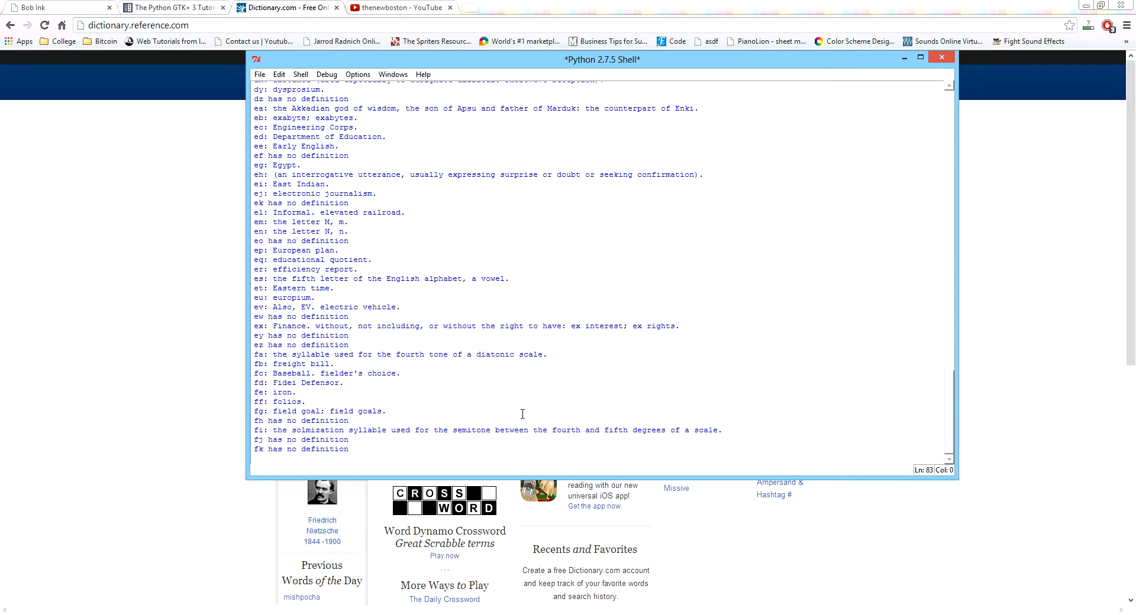
pyautogui.scroll(-3)
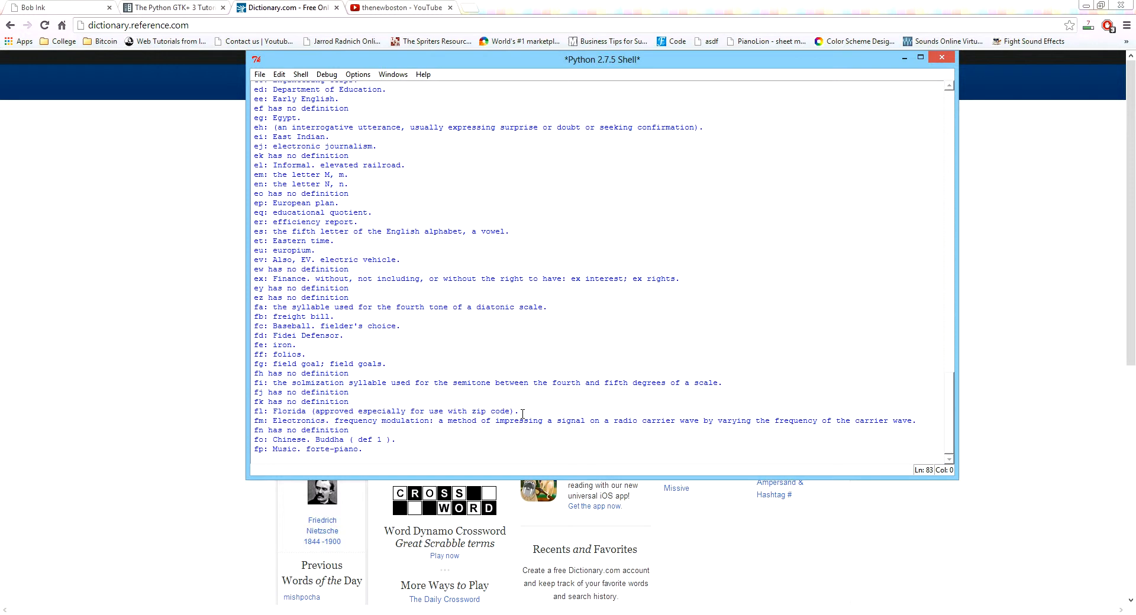
pyautogui.scroll(-3)
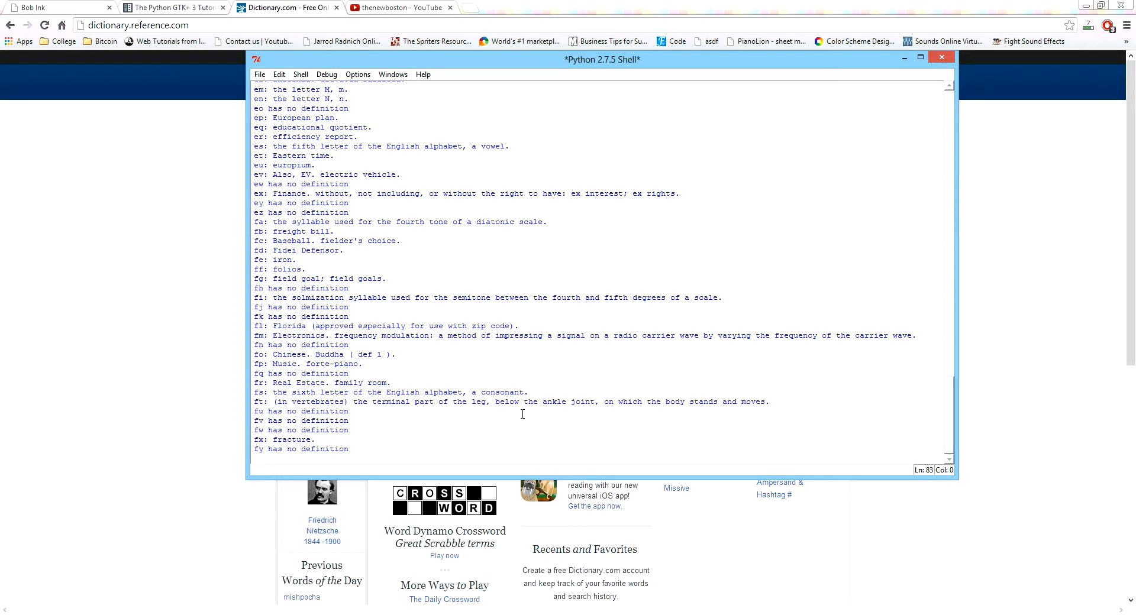
pyautogui.scroll(-3)
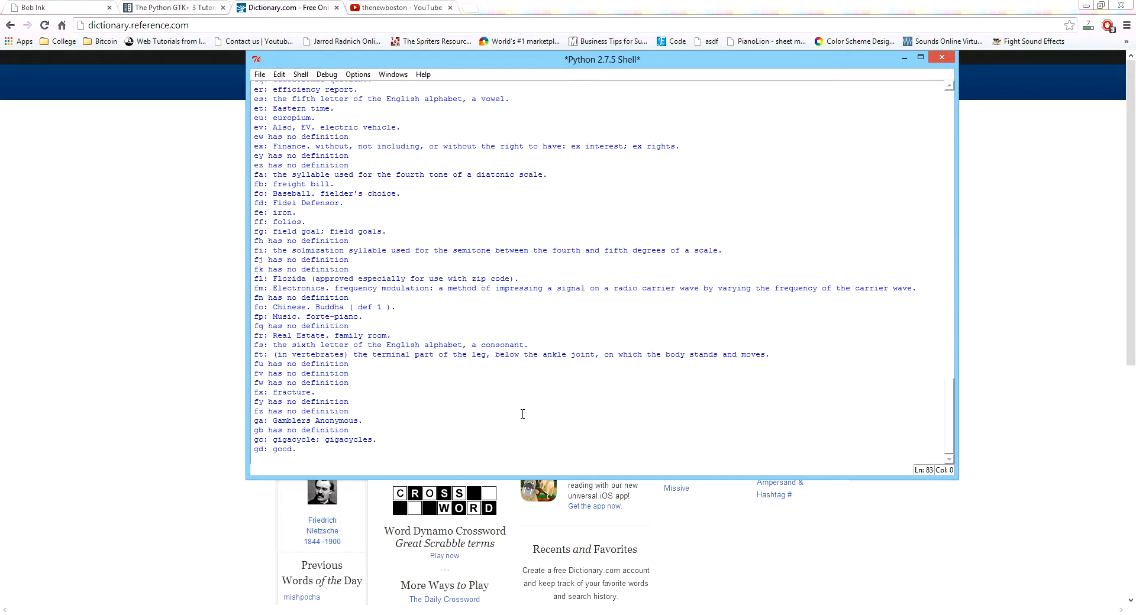
pyautogui.scroll(-3)
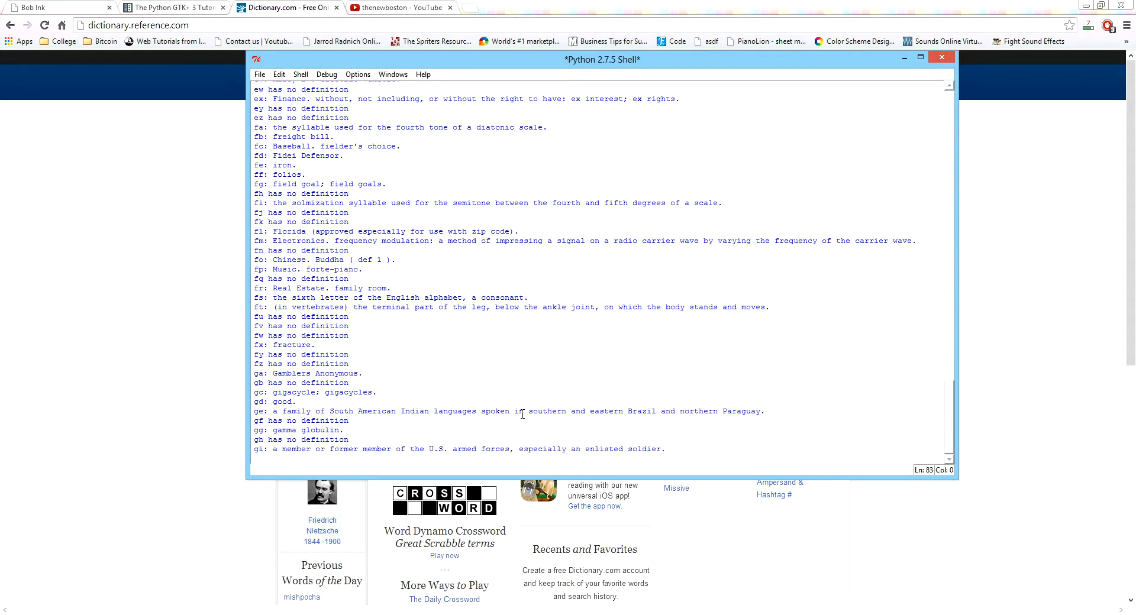
pyautogui.scroll(-3)
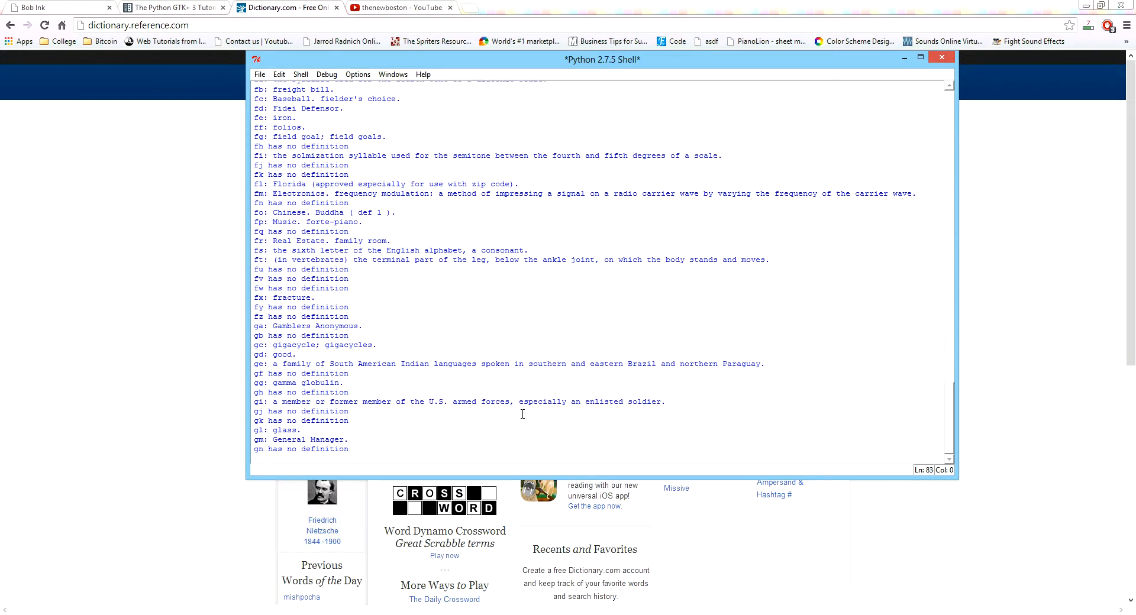
pyautogui.scroll(-3)
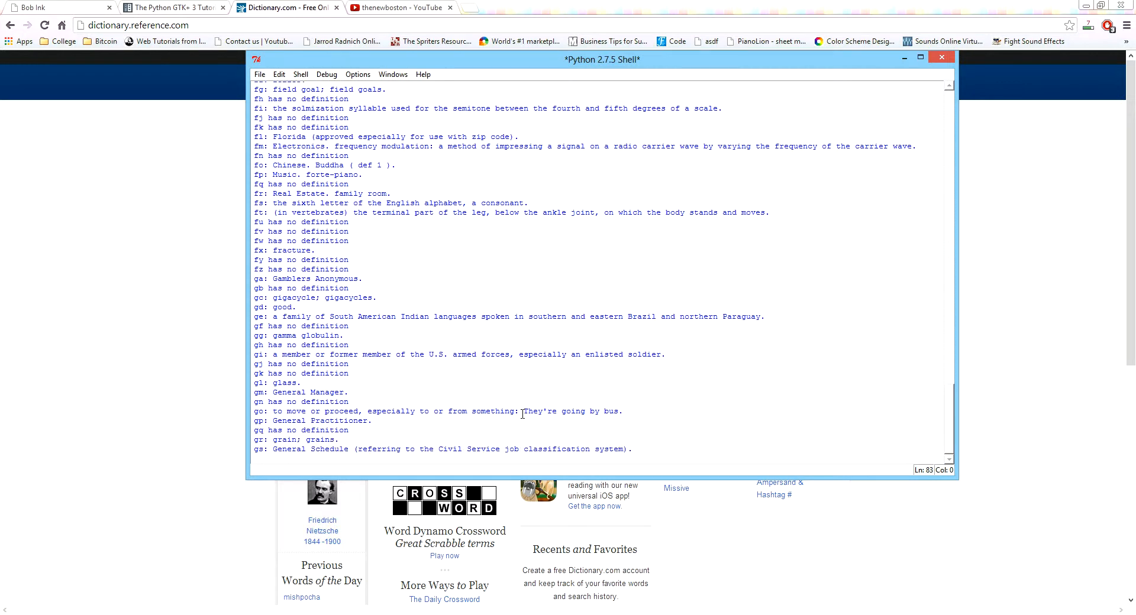
pyautogui.scroll(-3)
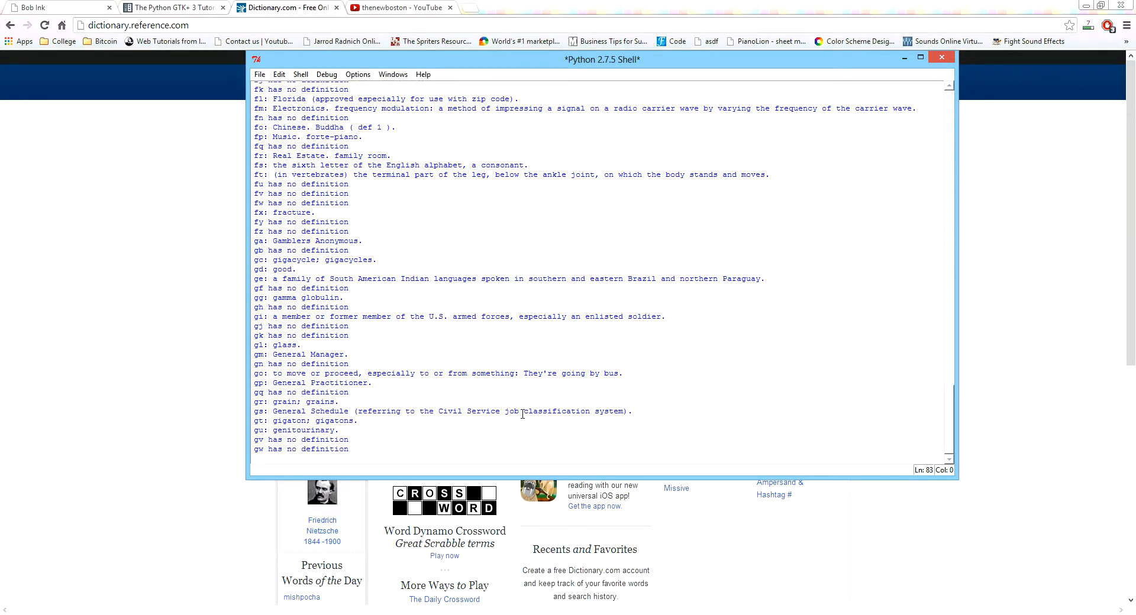
pyautogui.scroll(-3)
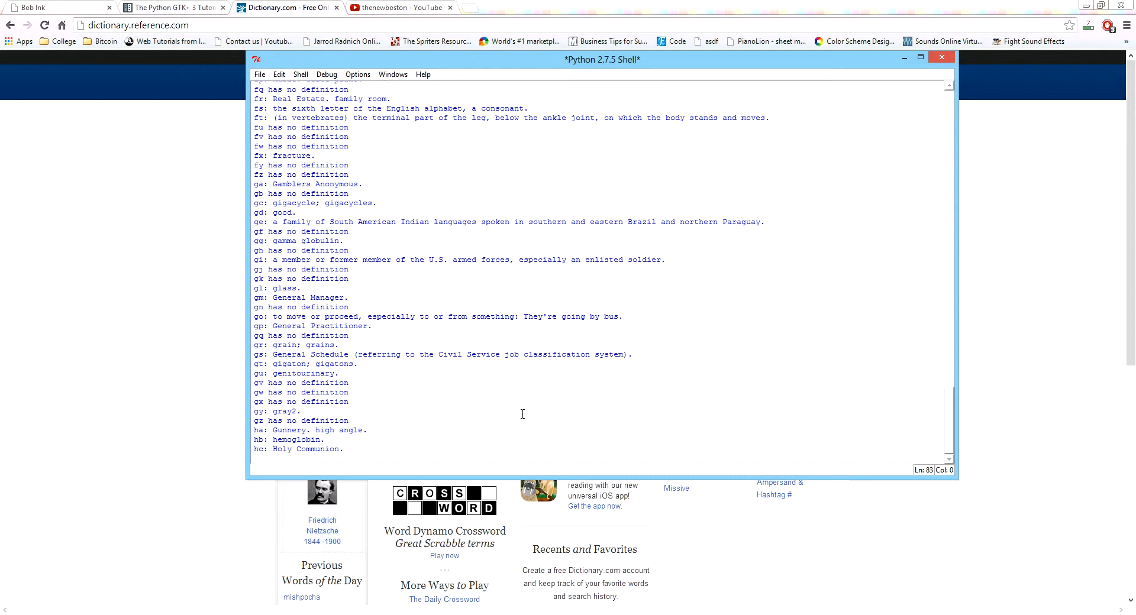
pyautogui.scroll(-3)
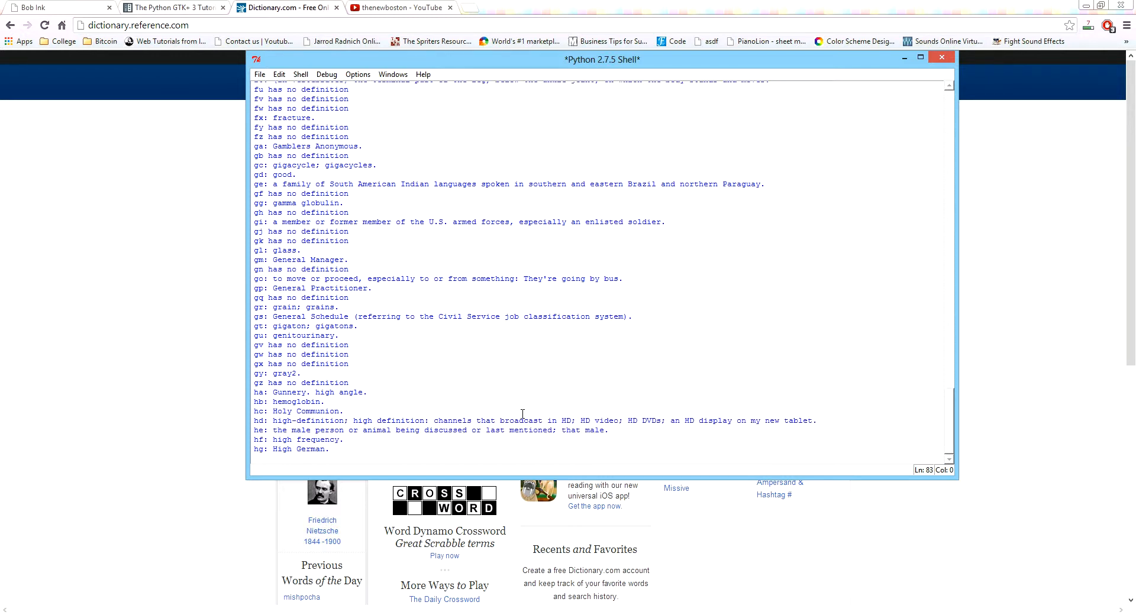
pyautogui.scroll(-3)
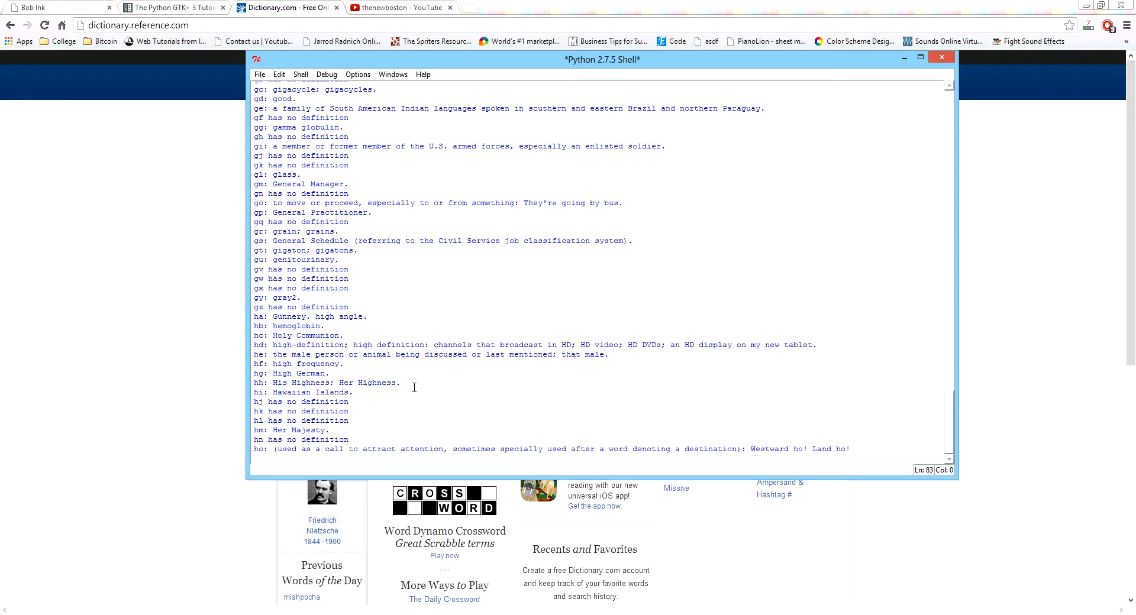
pyautogui.scroll(-3)
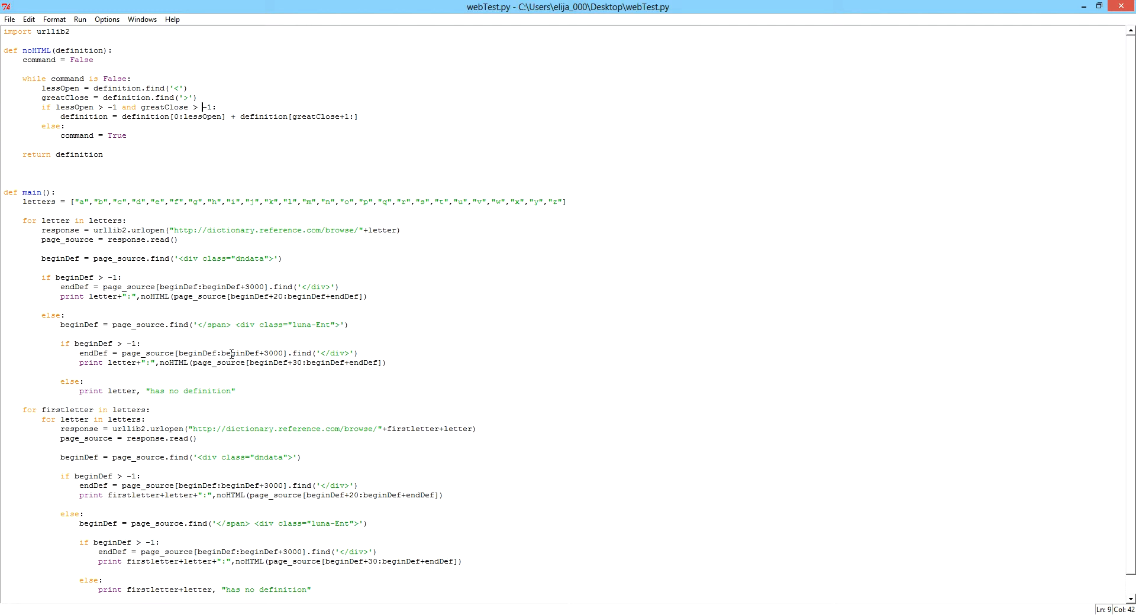
# - Review the webTest.py crawler code, entering 'import urllib2' in the script
pyautogui.click(231, 354)
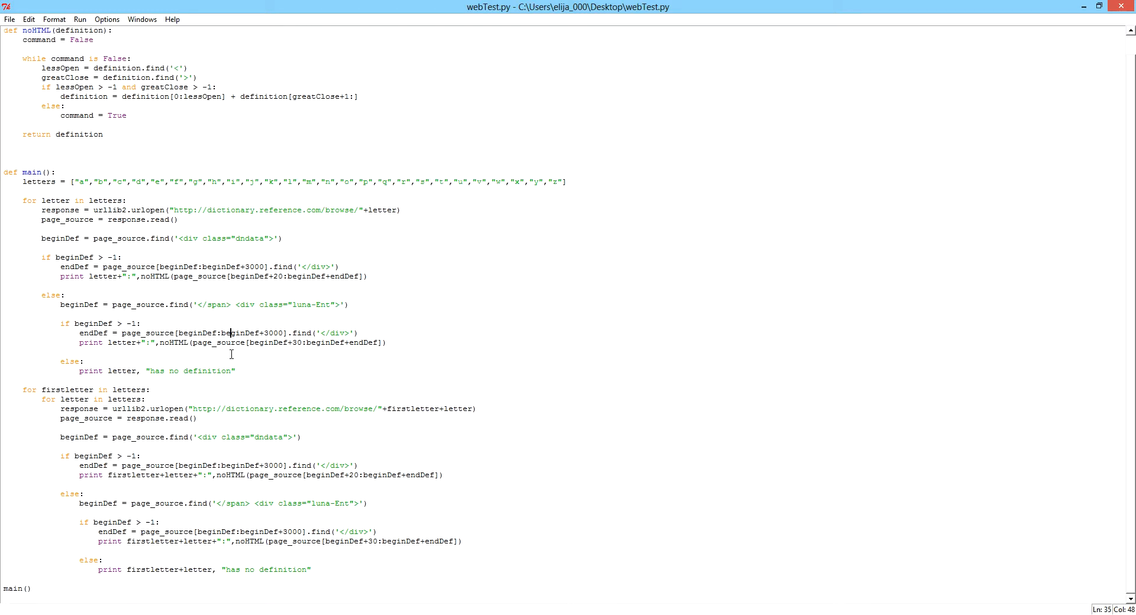
pyautogui.moveTo(201, 326)
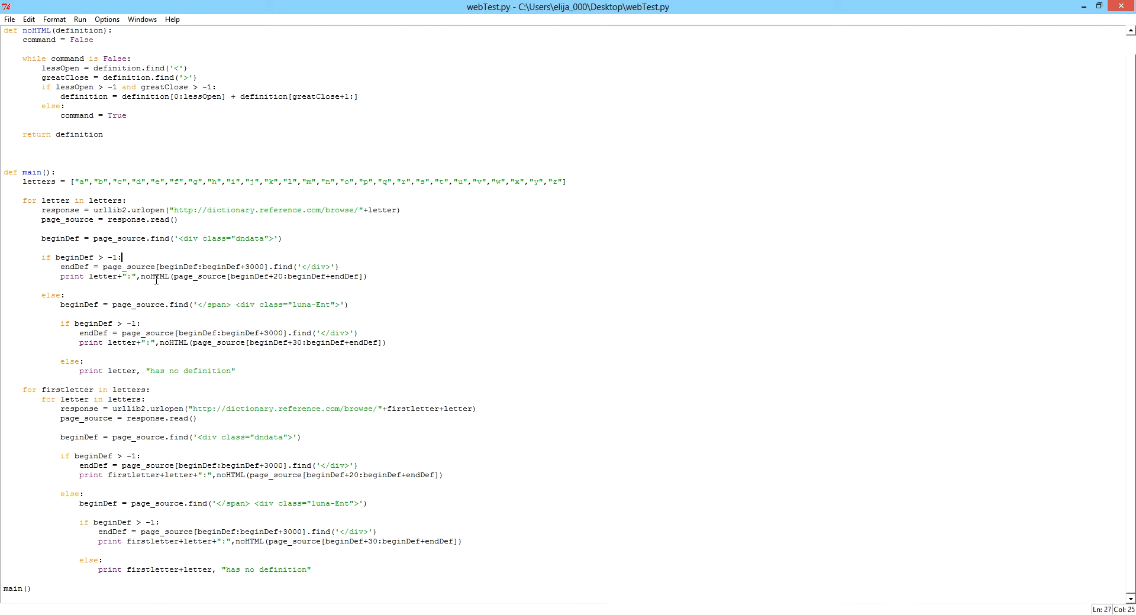
pyautogui.moveTo(184, 337)
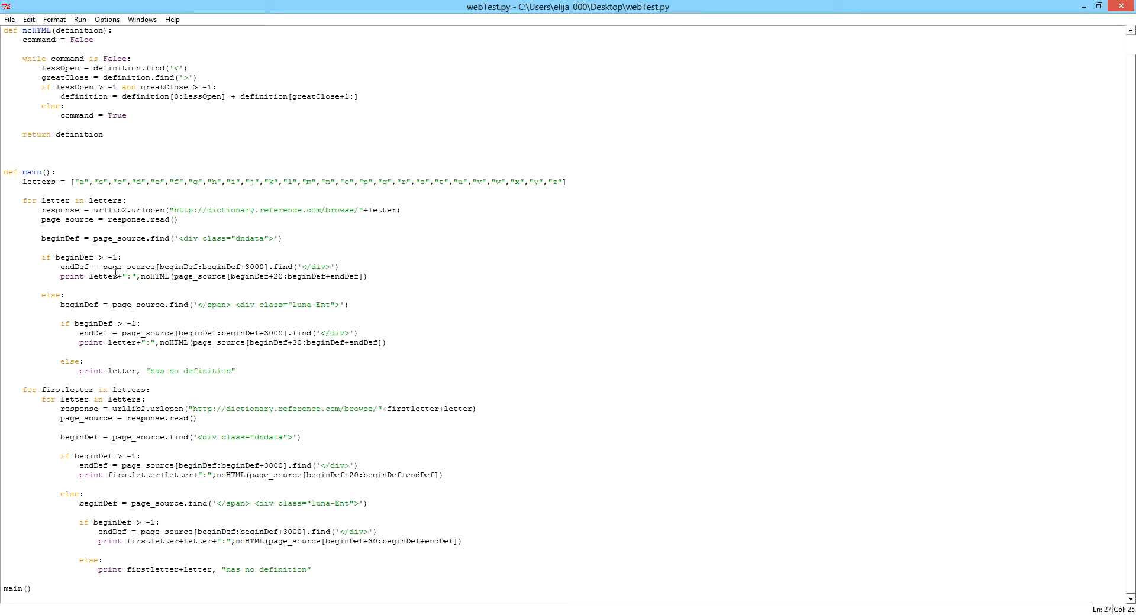
pyautogui.write('import urllib2')
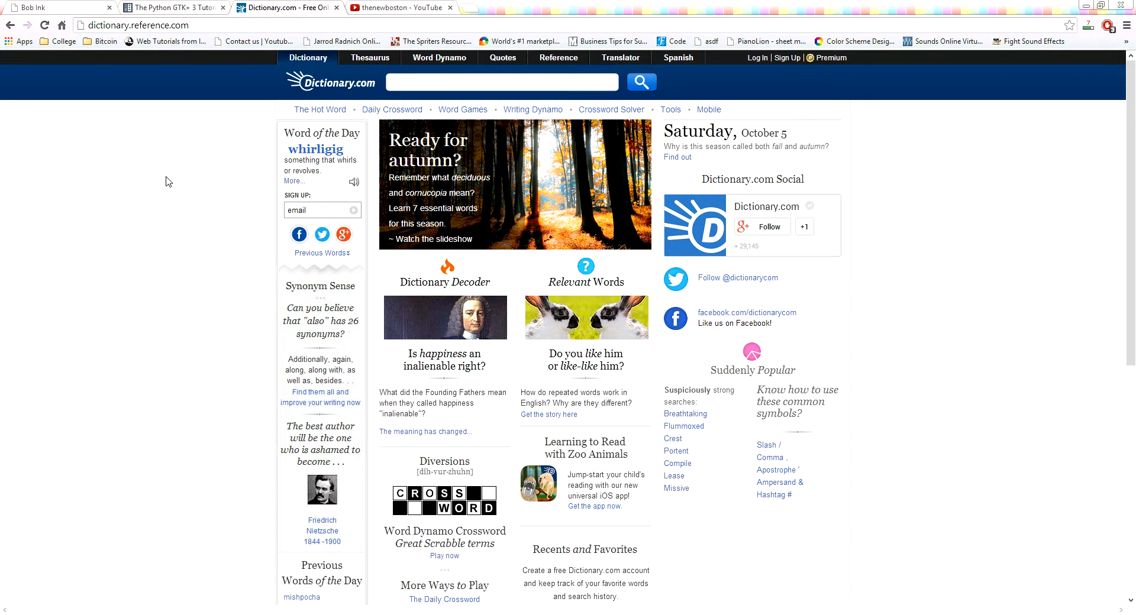
pyautogui.moveTo(59, 12)
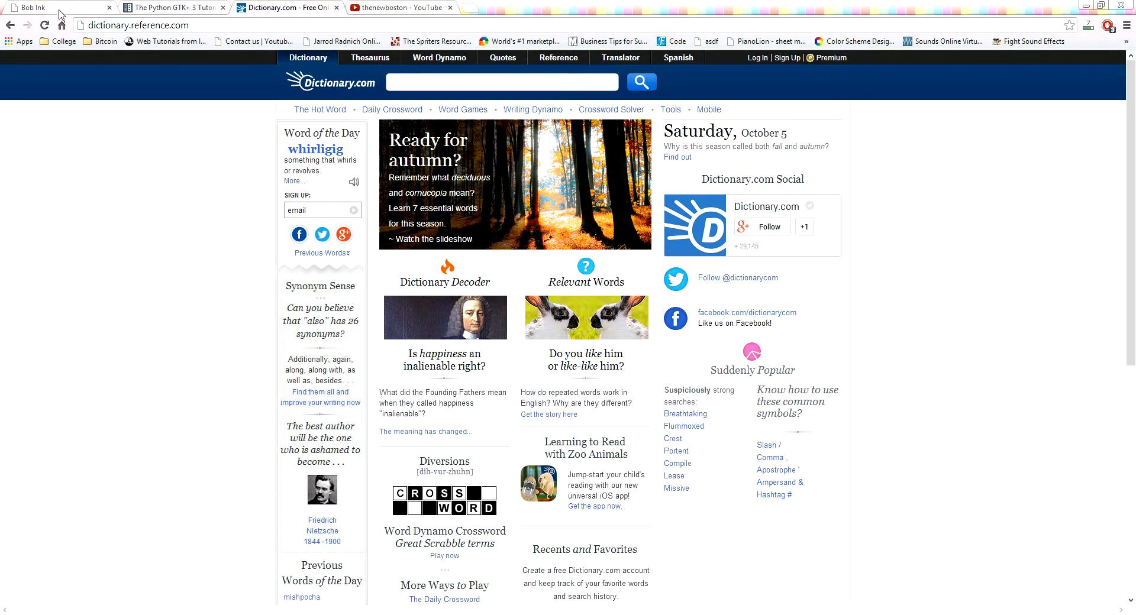